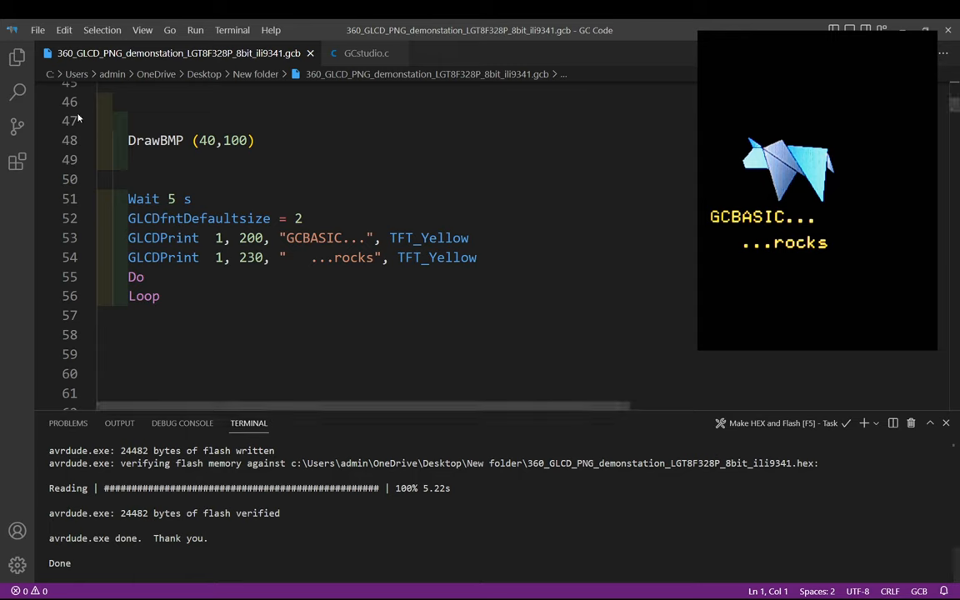
Rename the DrawBMP call on line 48 to DrawPNG, keeping position (40,100).
{"action": "double_click", "coordinate": [172, 140]}
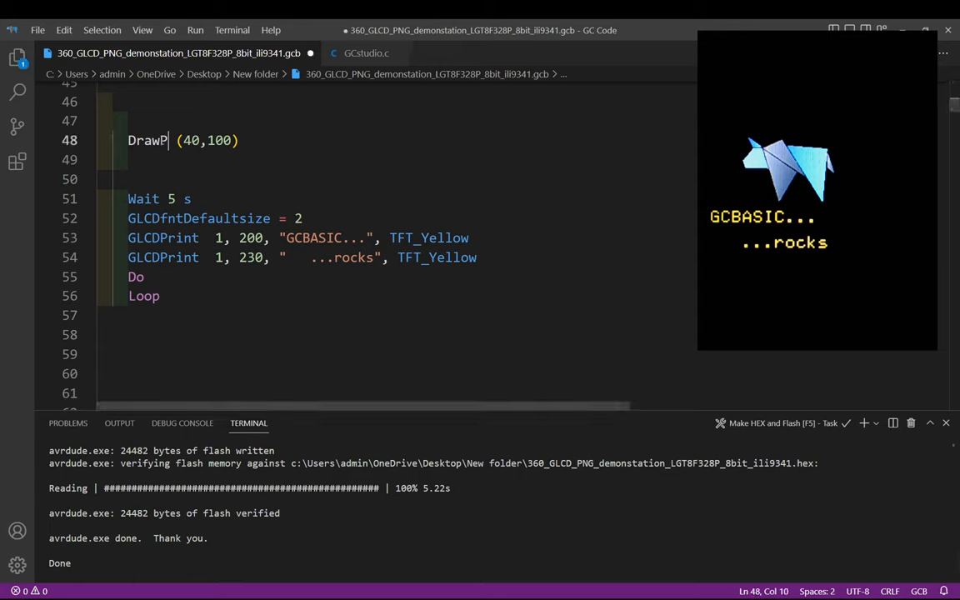
{"action": "type", "text": "NG"}
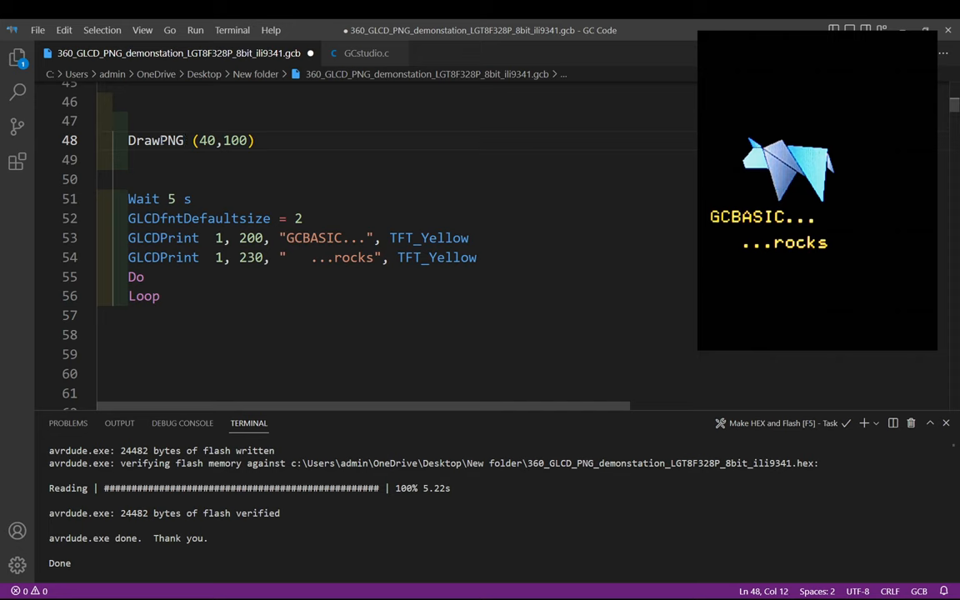
{"action": "scroll", "scroll_direction": "down", "scroll_amount": 3}
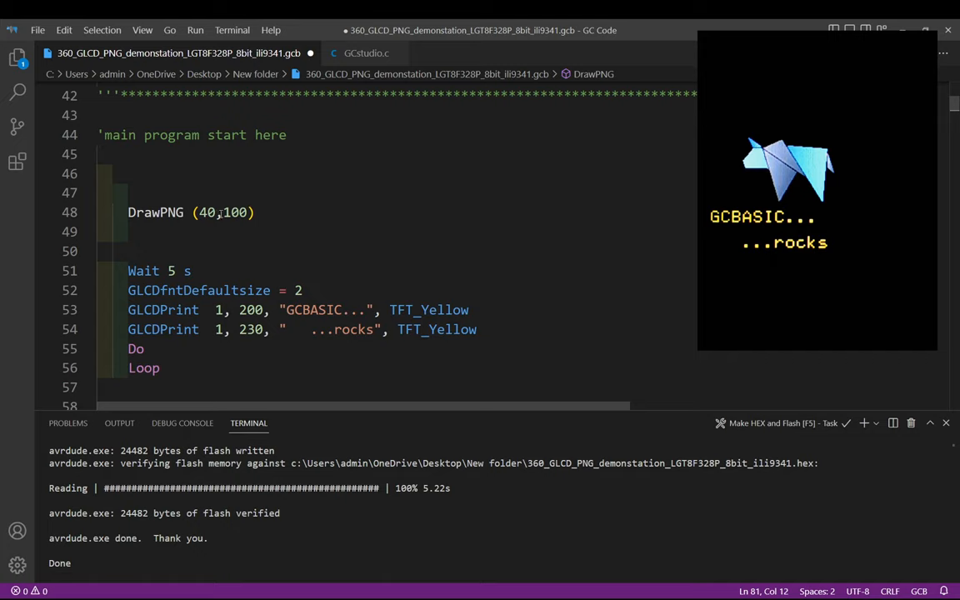
Select the vertical coordinate 100 in the DrawPNG call so it can become 60.
{"action": "double_click", "coordinate": [235, 212]}
{"action": "type", "text": "6"}
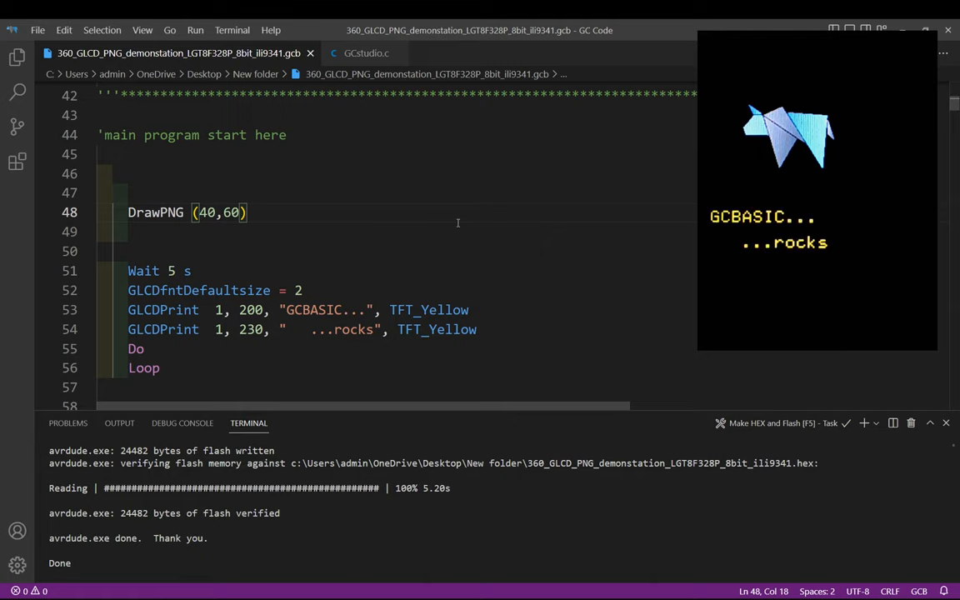
Bring Sub DrawPNG into view and highlight its TFTYPos parameter and declarations.
{"action": "scroll", "scroll_direction": "down", "scroll_amount": 3}
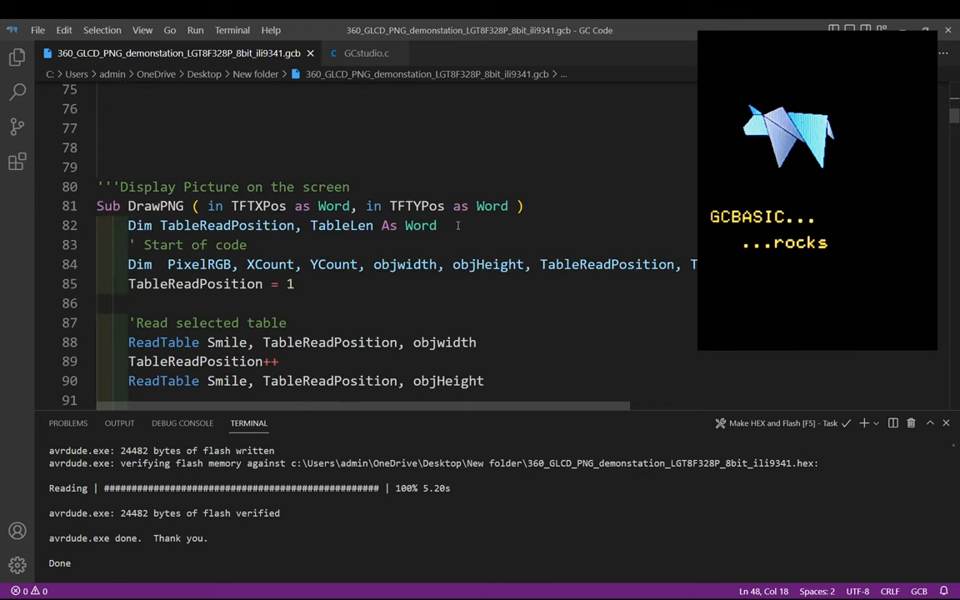
{"action": "double_click", "coordinate": [155, 206]}
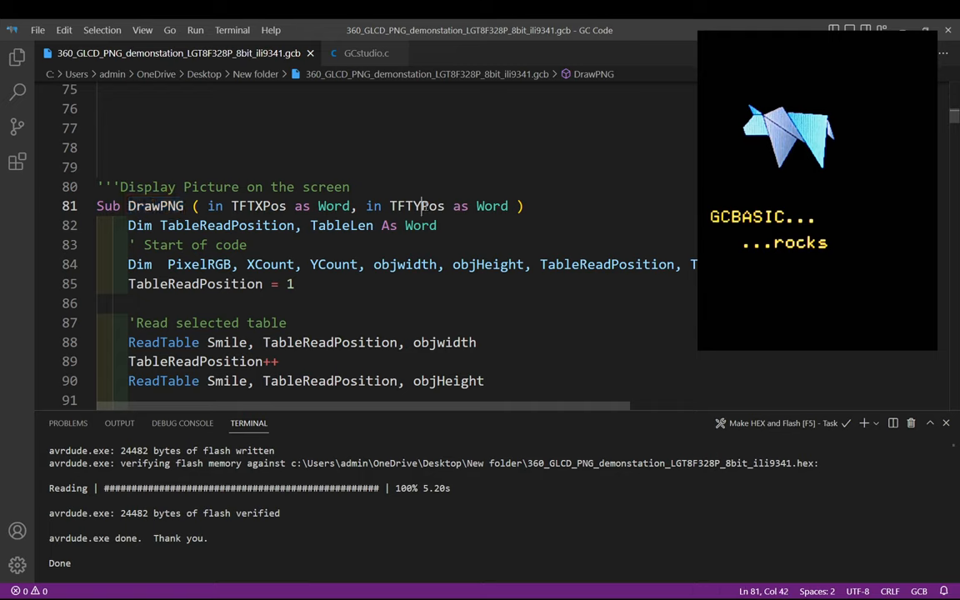
{"action": "double_click", "coordinate": [417, 206]}
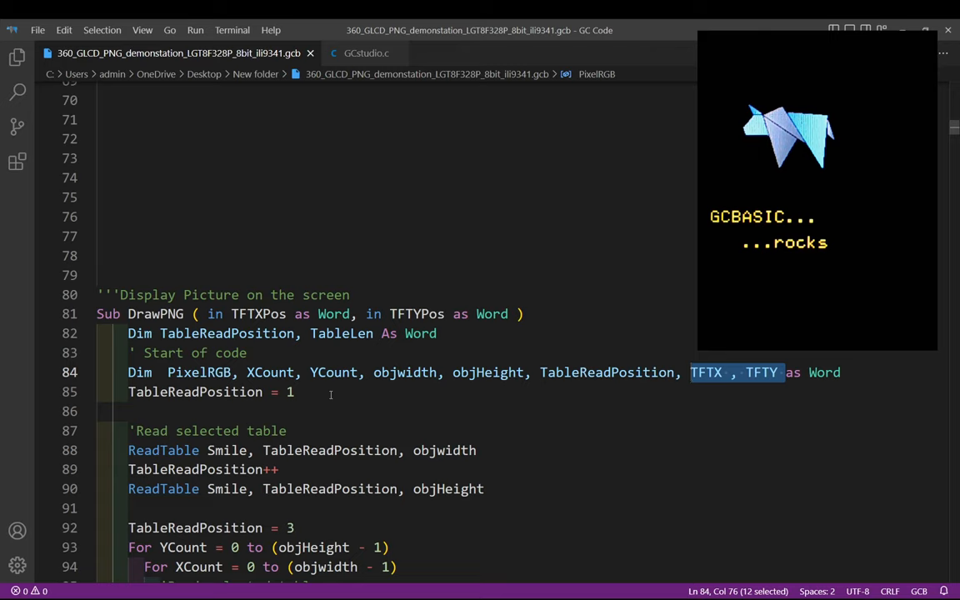
{"action": "mouse_move", "coordinate": [298, 412]}
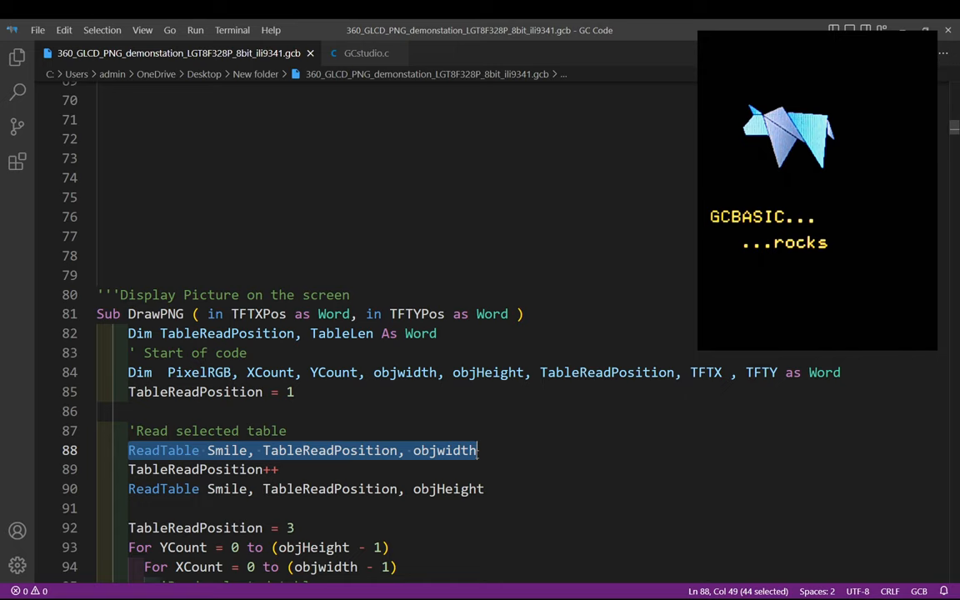
{"action": "scroll", "scroll_direction": "down", "scroll_amount": 3}
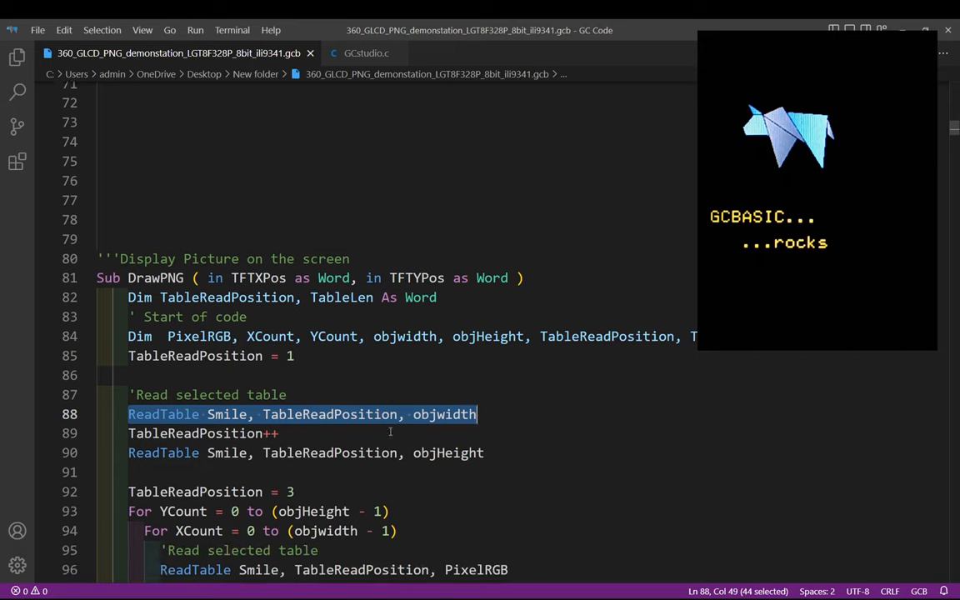
{"action": "scroll", "scroll_direction": "down", "scroll_amount": 3}
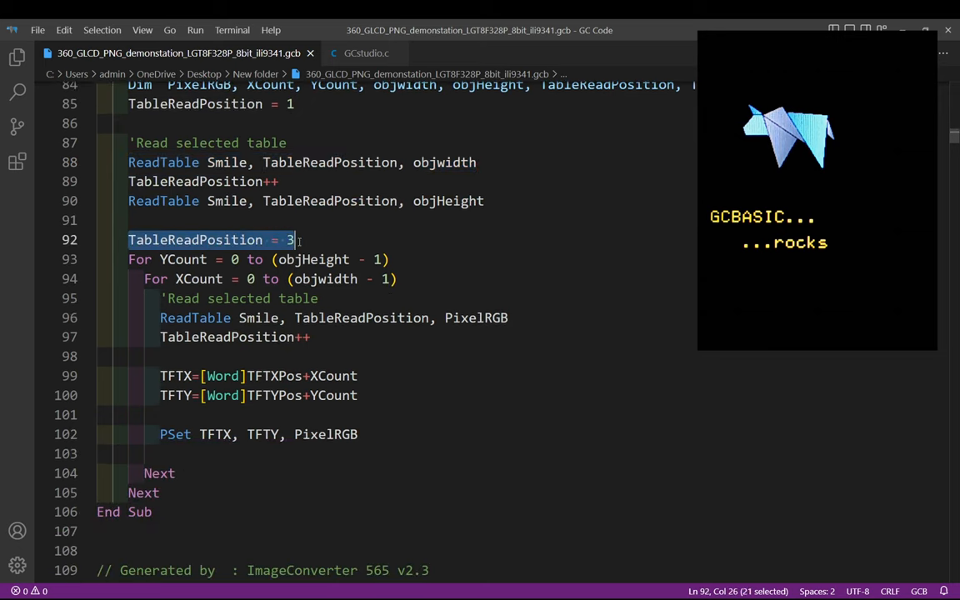
{"action": "mouse_move", "coordinate": [290, 240]}
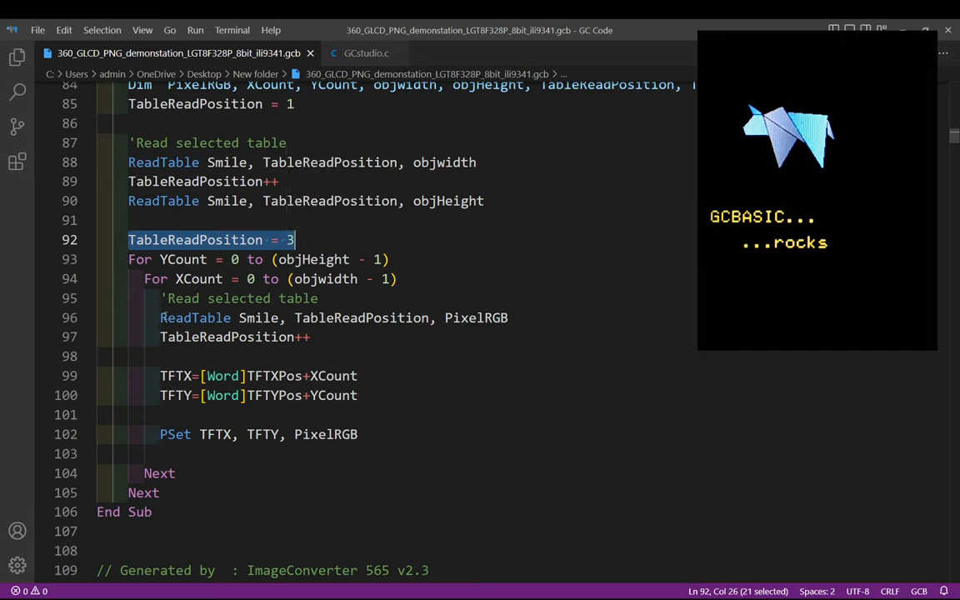
{"action": "double_click", "coordinate": [361, 317]}
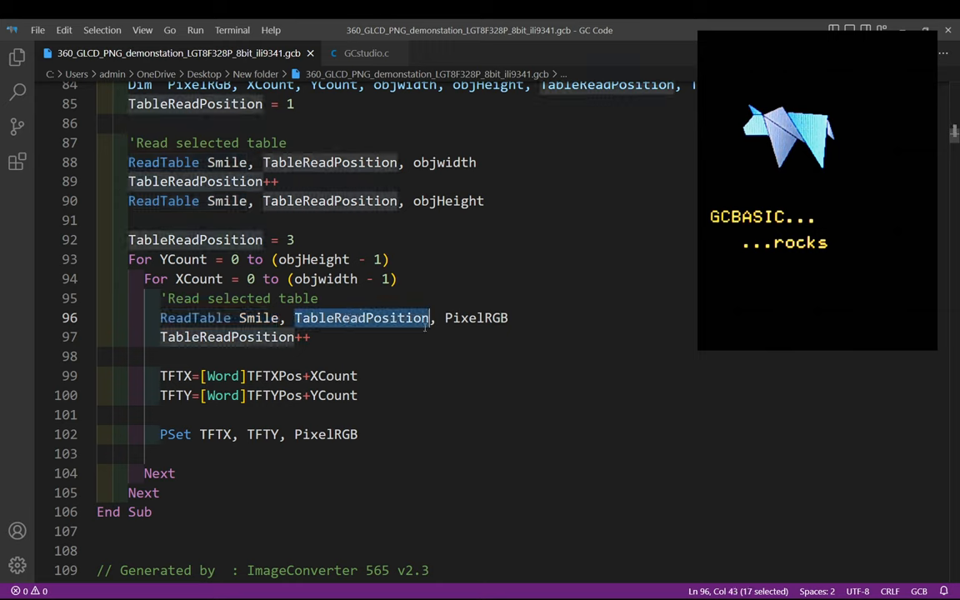
{"action": "double_click", "coordinate": [475, 317]}
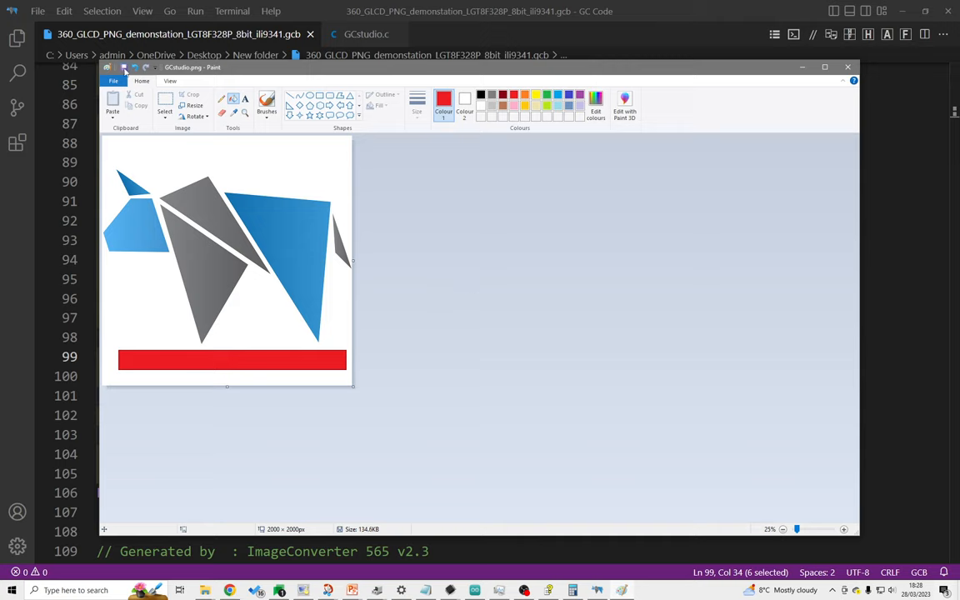
{"action": "mouse_move", "coordinate": [280, 369]}
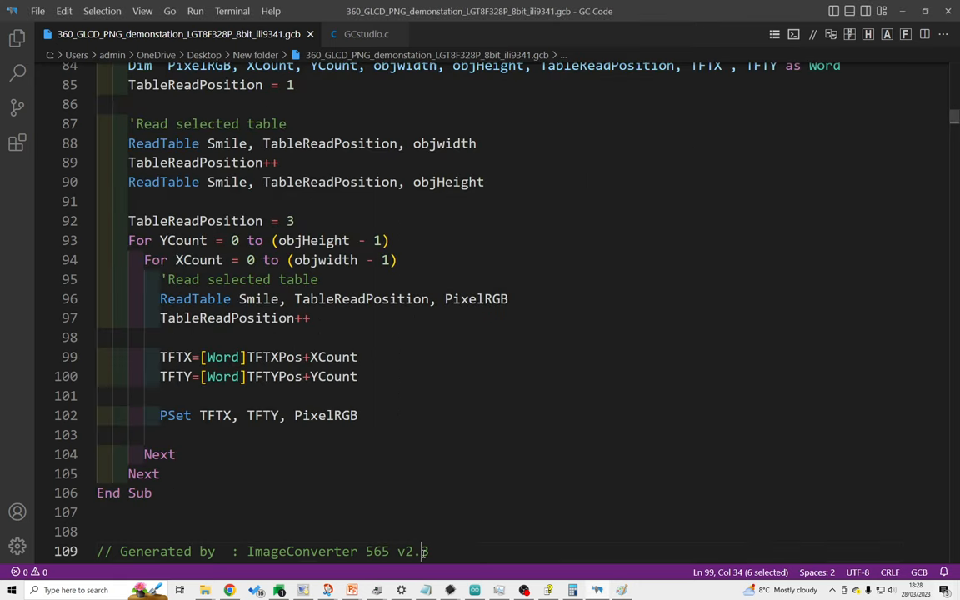
Scroll down through the program to the generated Table Smile section.
{"action": "scroll", "scroll_direction": "down", "scroll_amount": 3}
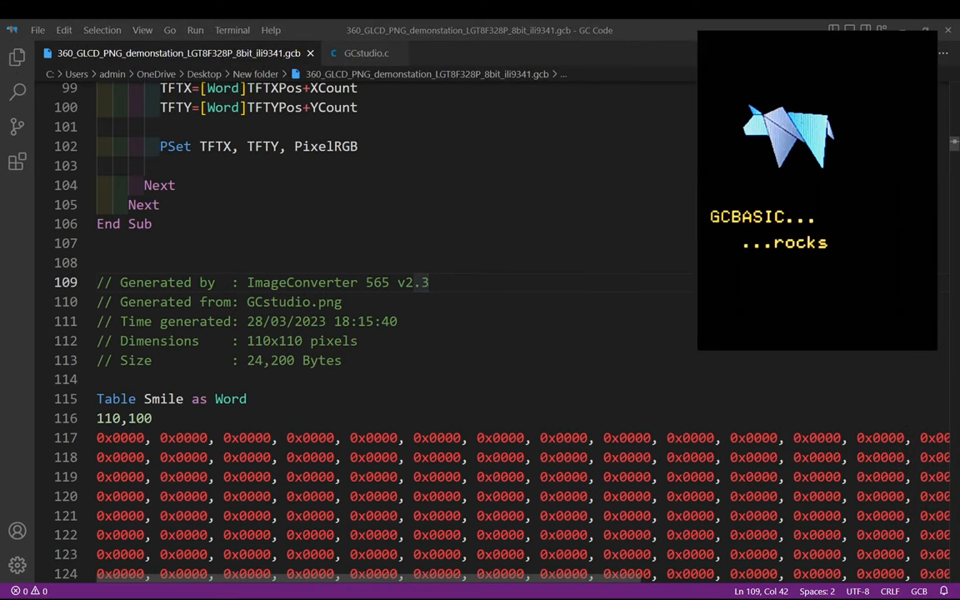
{"action": "scroll", "scroll_direction": "down", "scroll_amount": 3}
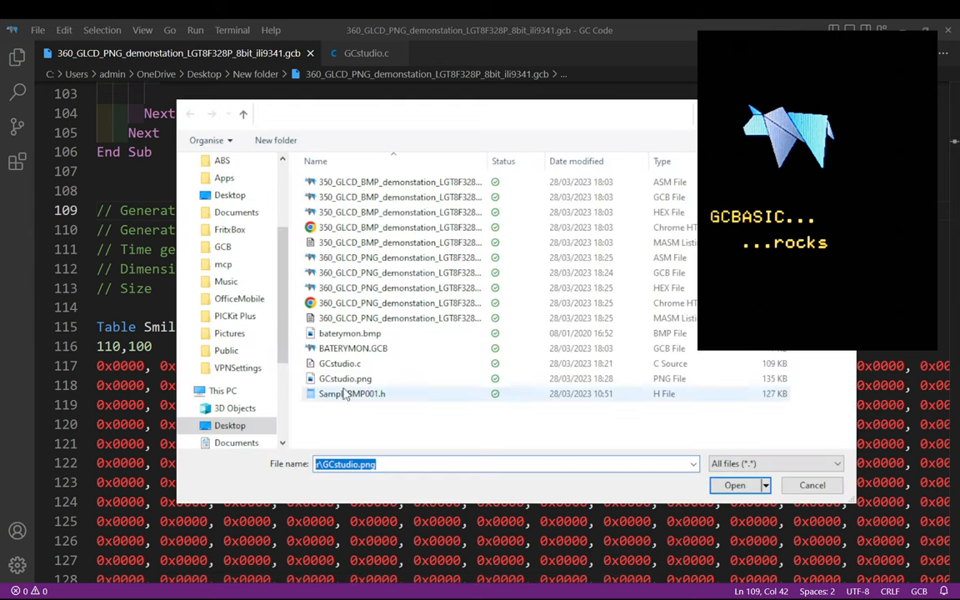
Load GCstudio.png, reduce it to 110 x 110 pixels, and save the converted array.
{"action": "left_click", "coordinate": [734, 485]}
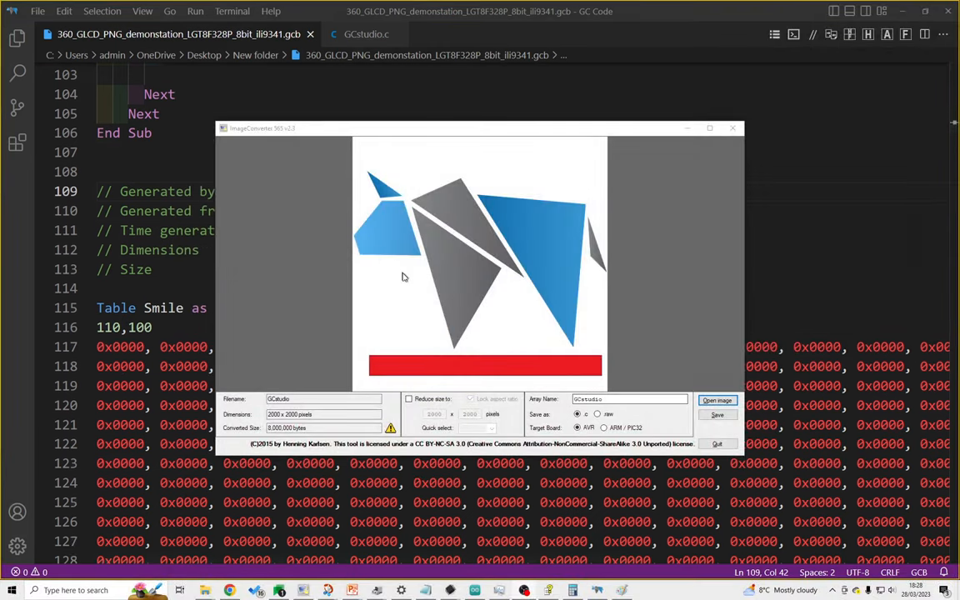
{"action": "left_click", "coordinate": [716, 400]}
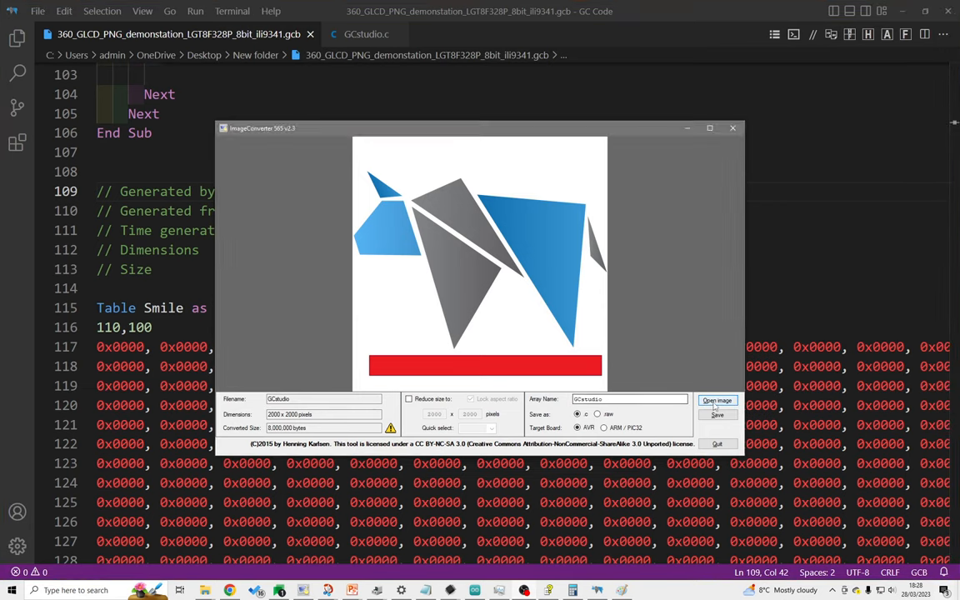
{"action": "left_click", "coordinate": [716, 400]}
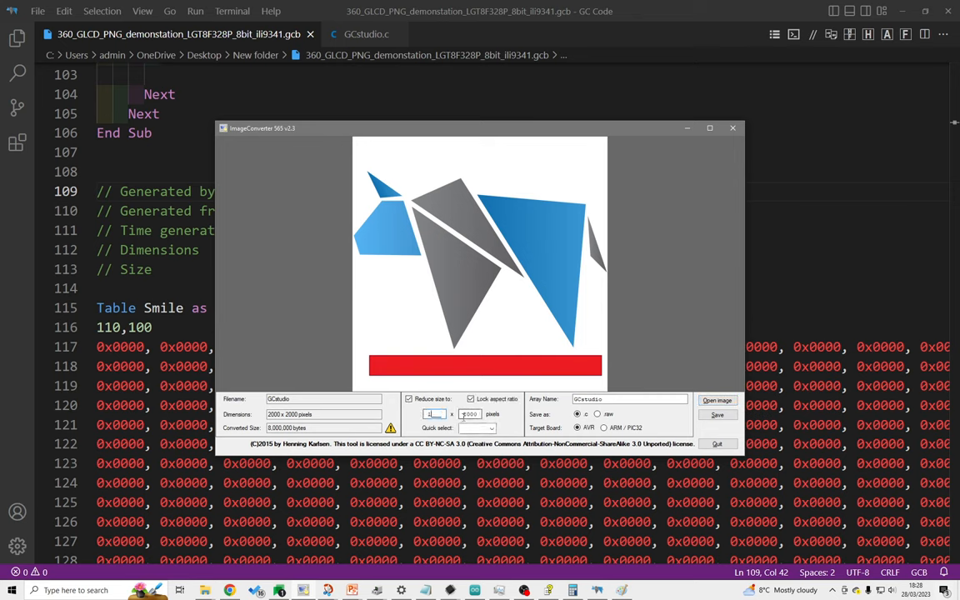
{"action": "type", "text": "110"}
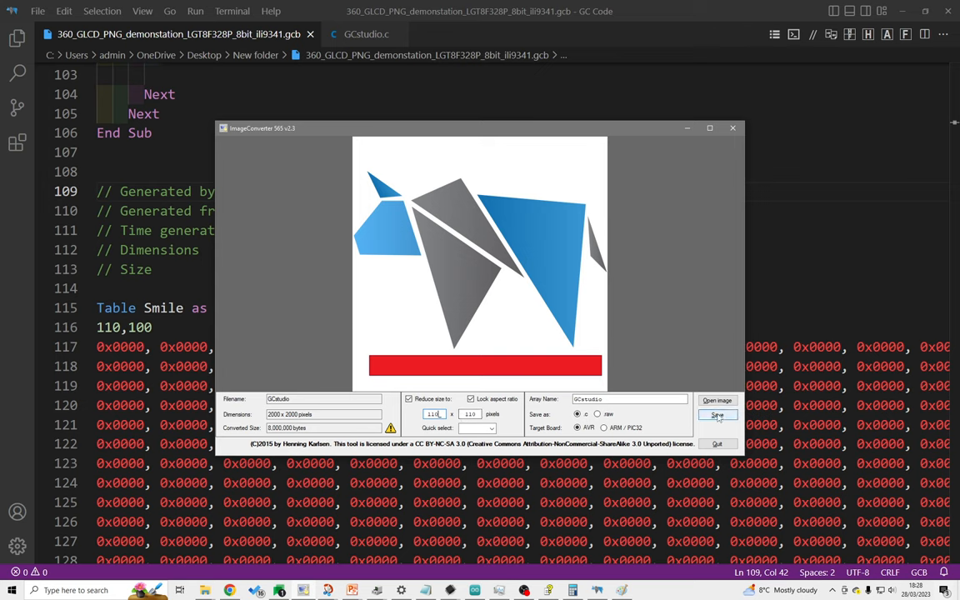
{"action": "left_click", "coordinate": [718, 415]}
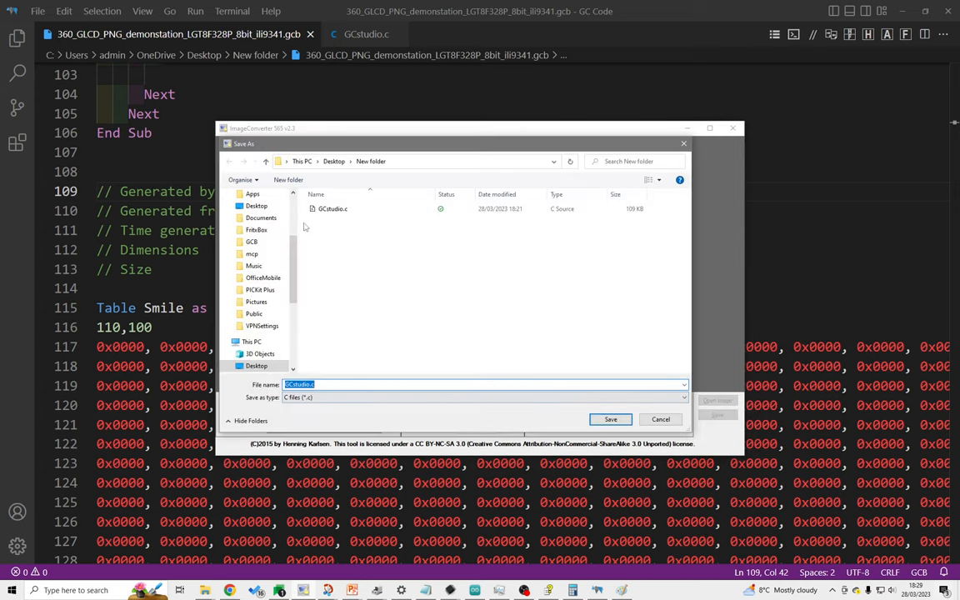
{"action": "mouse_move", "coordinate": [331, 208]}
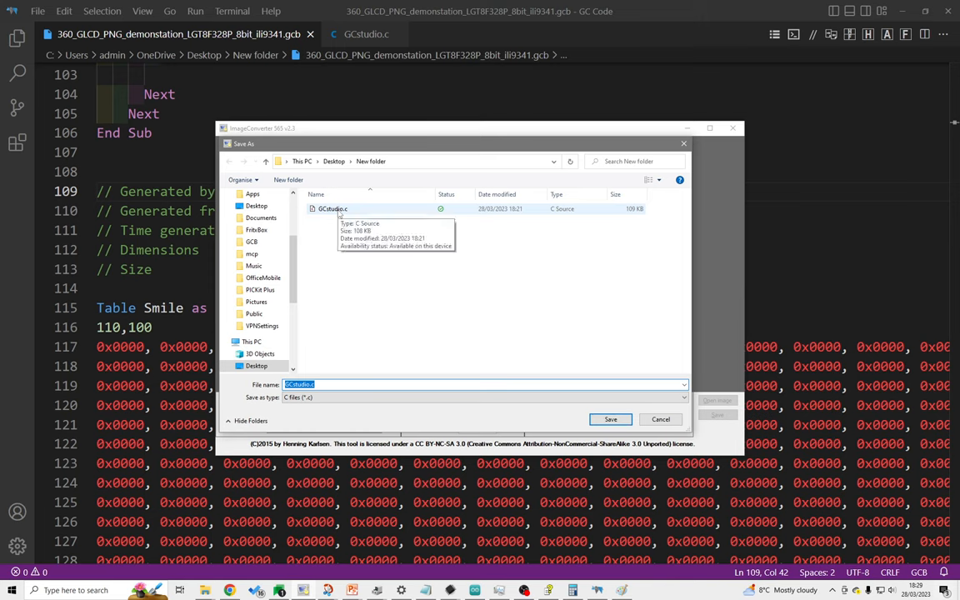
Save over the existing GCstudio.c and dismiss the image-modification notice.
{"action": "left_click", "coordinate": [610, 419]}
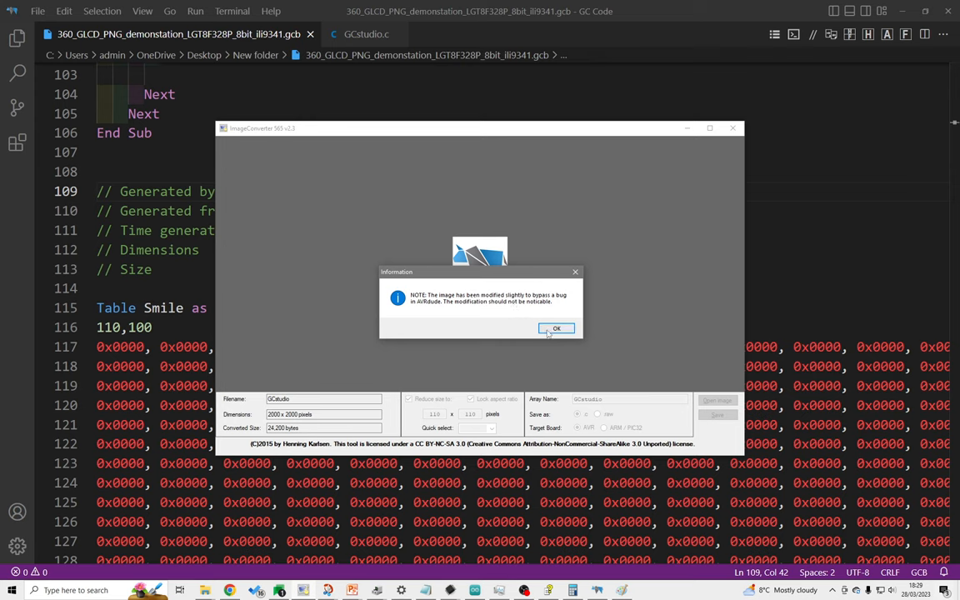
{"action": "left_click", "coordinate": [556, 327]}
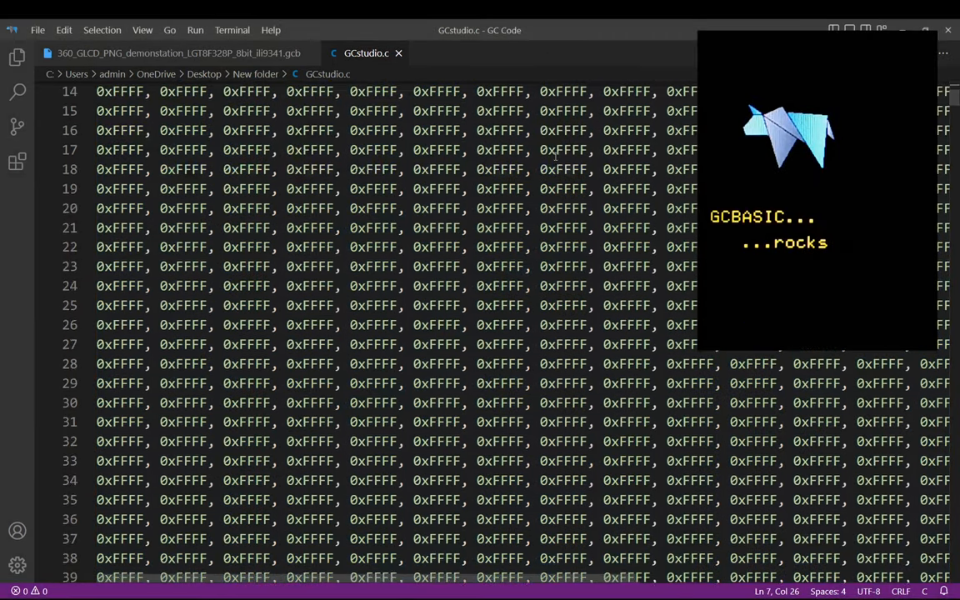
Scroll down through the rows of 0xFFFF pixel values in GCstudio.c.
{"action": "scroll", "scroll_direction": "down", "scroll_amount": 3}
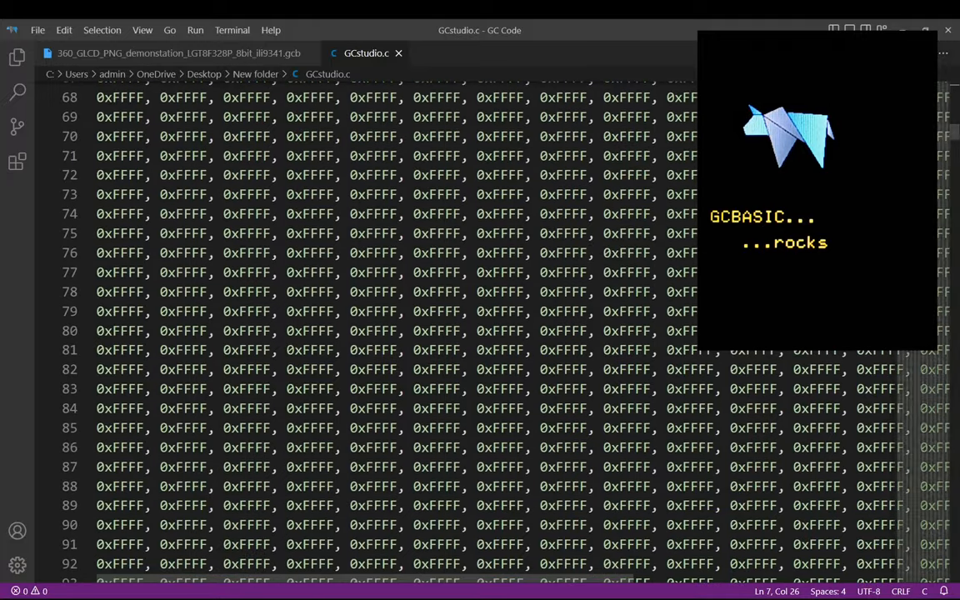
{"action": "scroll", "scroll_direction": "down", "scroll_amount": 3}
{"action": "type", "text": "End Table"}
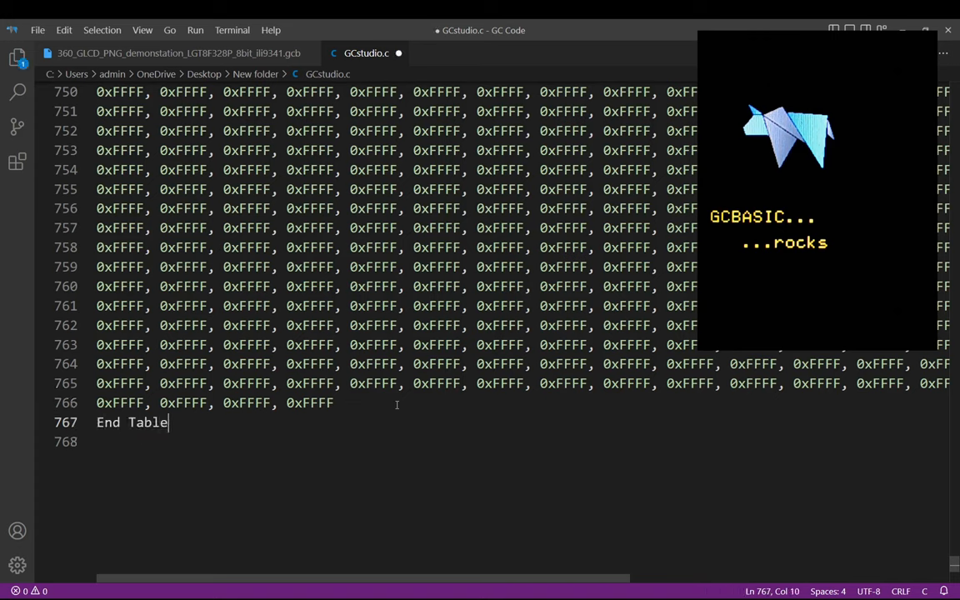
{"action": "mouse_move", "coordinate": [911, 375]}
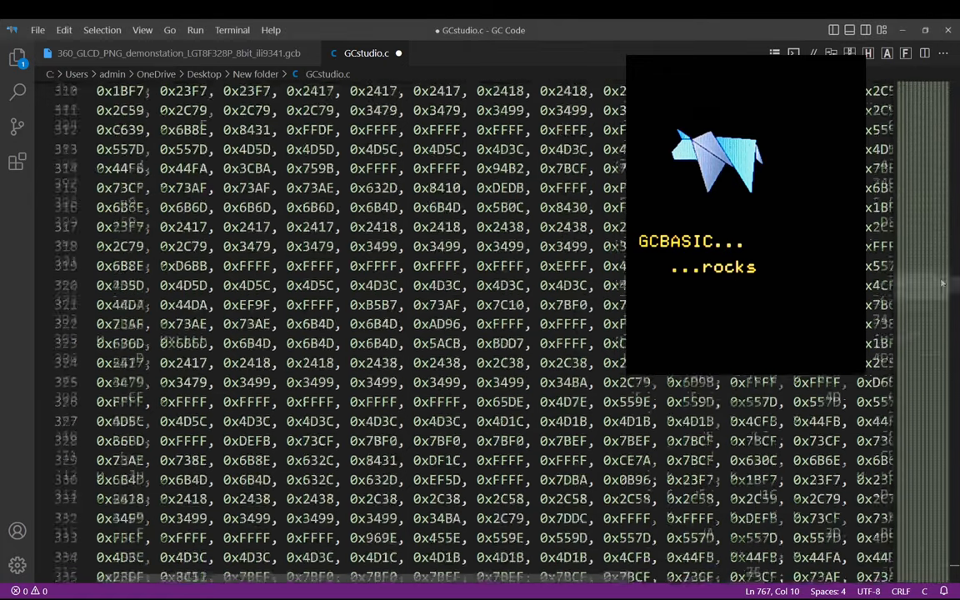
Scroll back up in GCstudio.c toward the array header on line 7.
{"action": "scroll", "scroll_direction": "up", "scroll_amount": 3}
{"action": "type", "text": "Ta"}
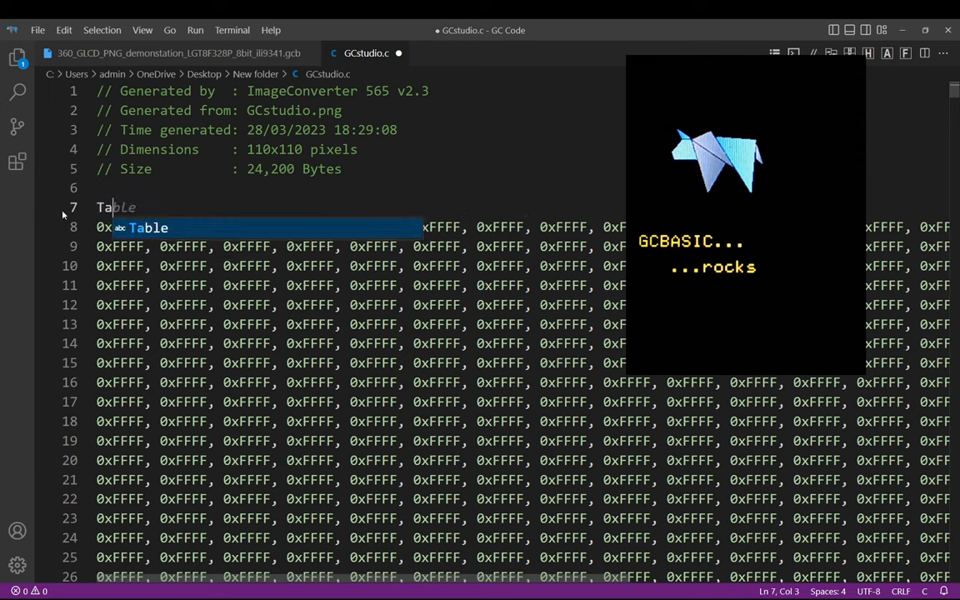
Write the 'Table Smile as Word' header and the '110, 100,' dimensions line.
{"action": "type", "text": "Sma"}
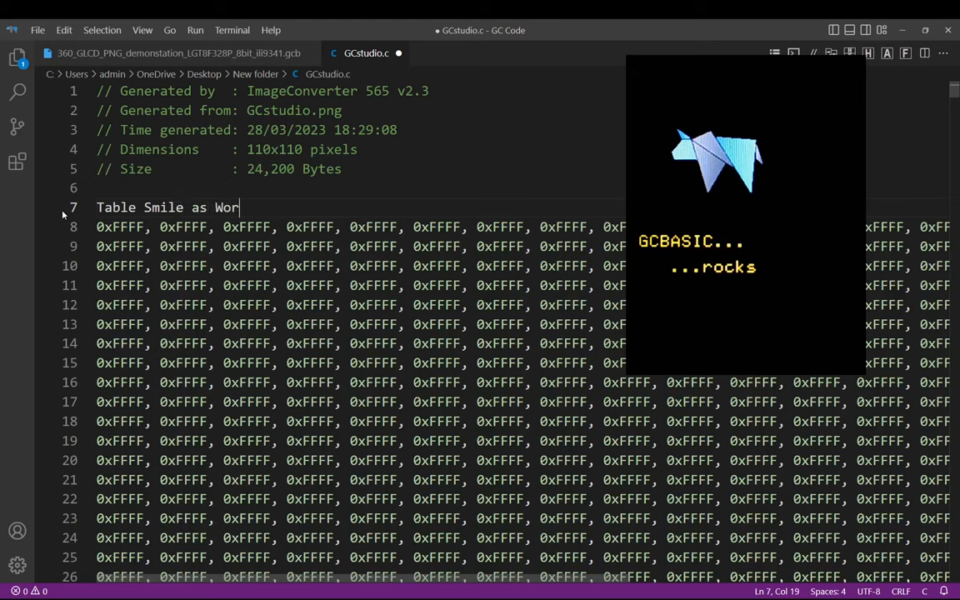
{"action": "type", "text": "d"}
{"action": "type", "text": "110,"}
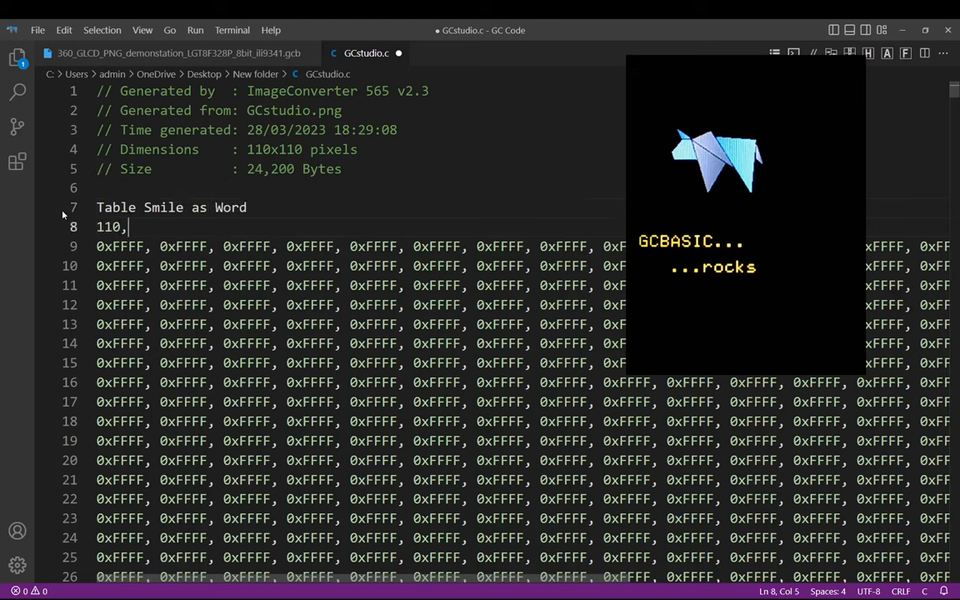
{"action": "type", "text": "100,"}
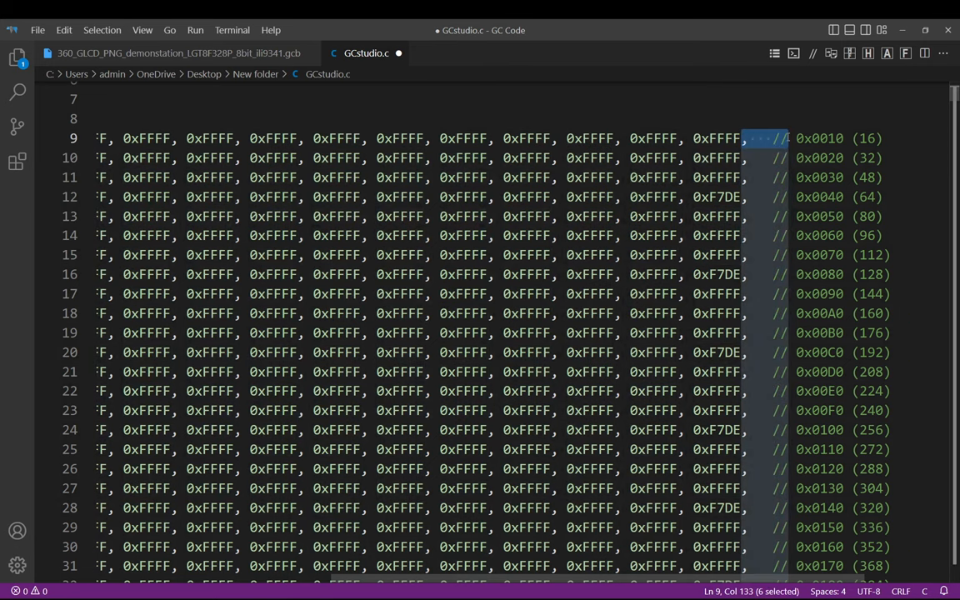
Search for the selected ', //' comma-and-comment text at the row ends.
{"action": "key", "text": "ctrl+f"}
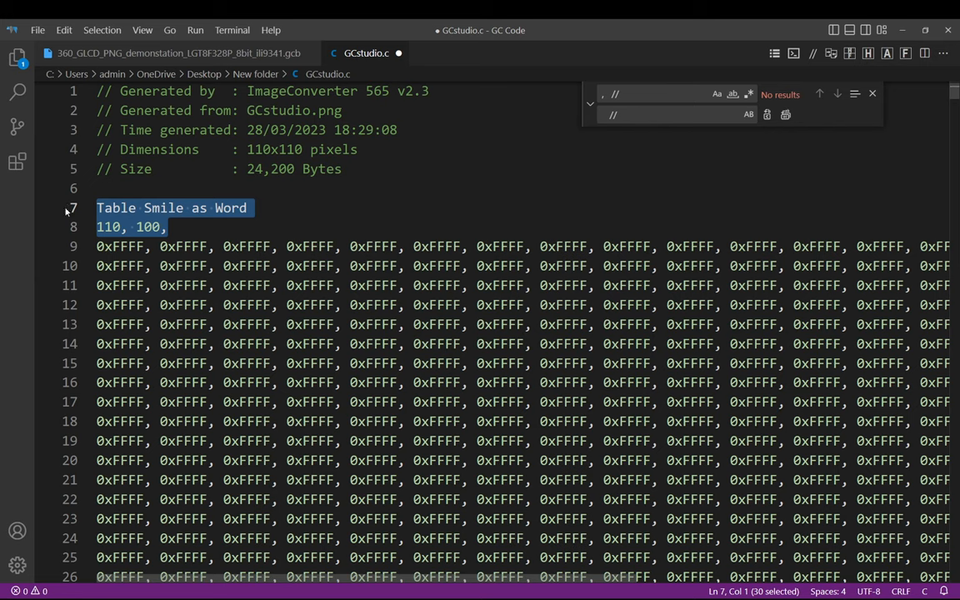
Select all of GCstudio.c to copy the Table Smile definition.
{"action": "key", "text": "ctrl+a"}
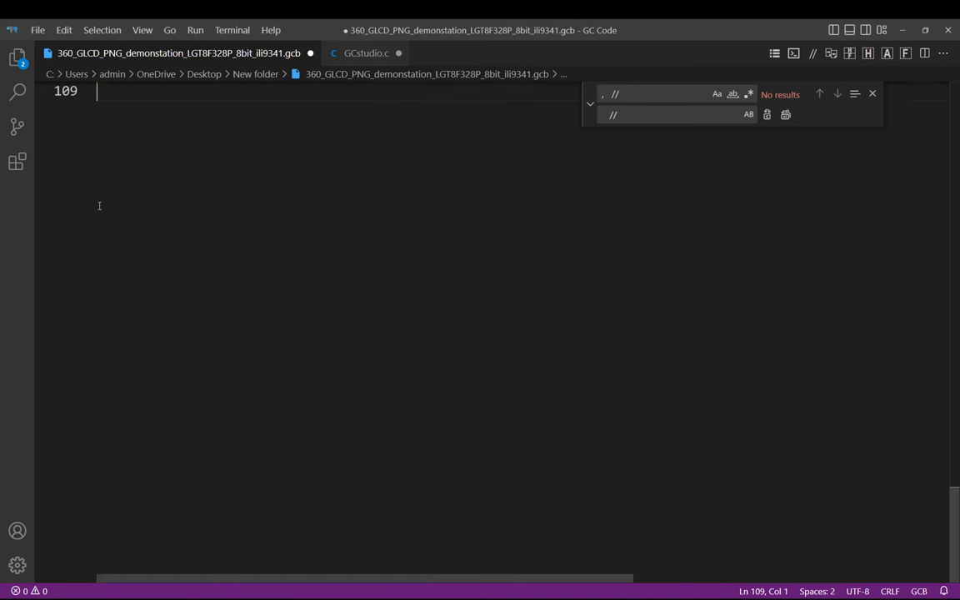
Paste the Smile table into the demo at line 109 and compile with F5.
{"action": "scroll", "scroll_direction": "down", "scroll_amount": 3}
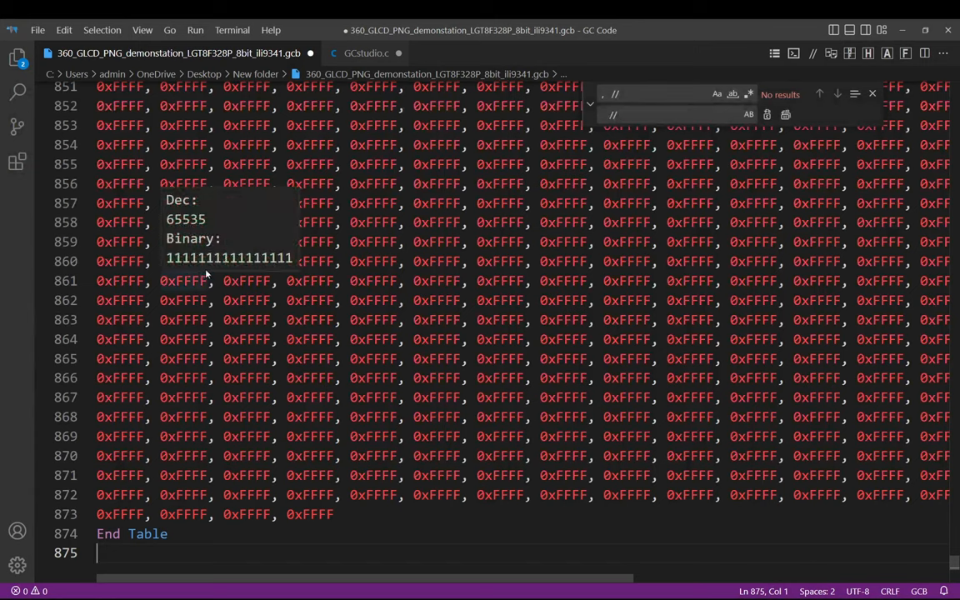
{"action": "key", "text": "F5"}
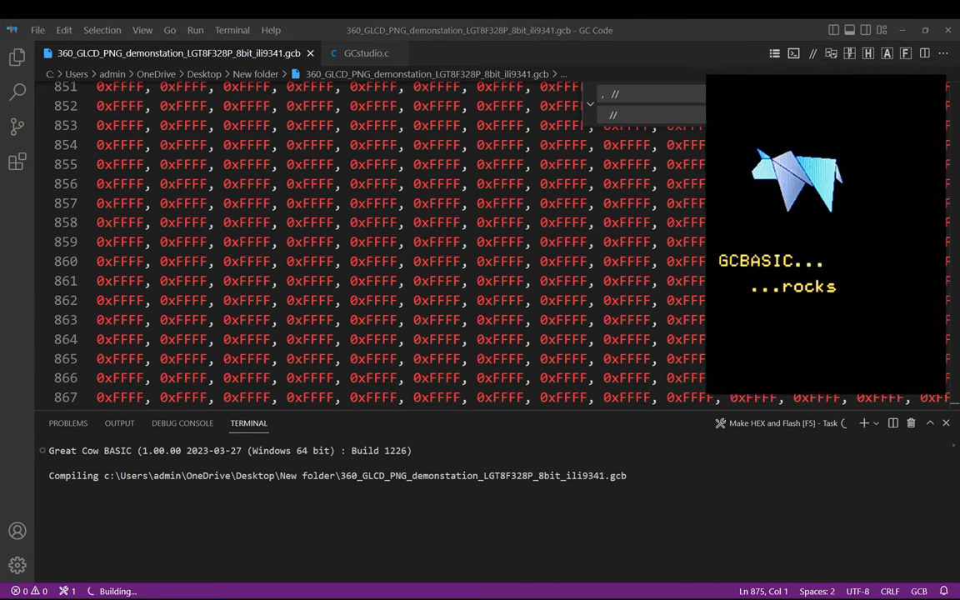
{"action": "left_click", "coordinate": [67, 423]}
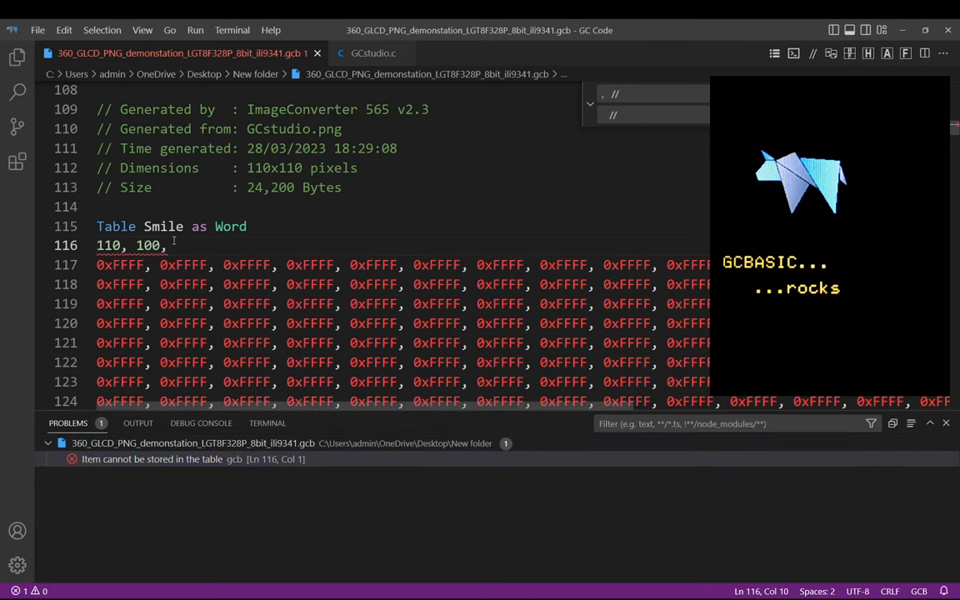
Delete the trailing comma after 100 on line 116.
{"action": "key", "text": "Backspace"}
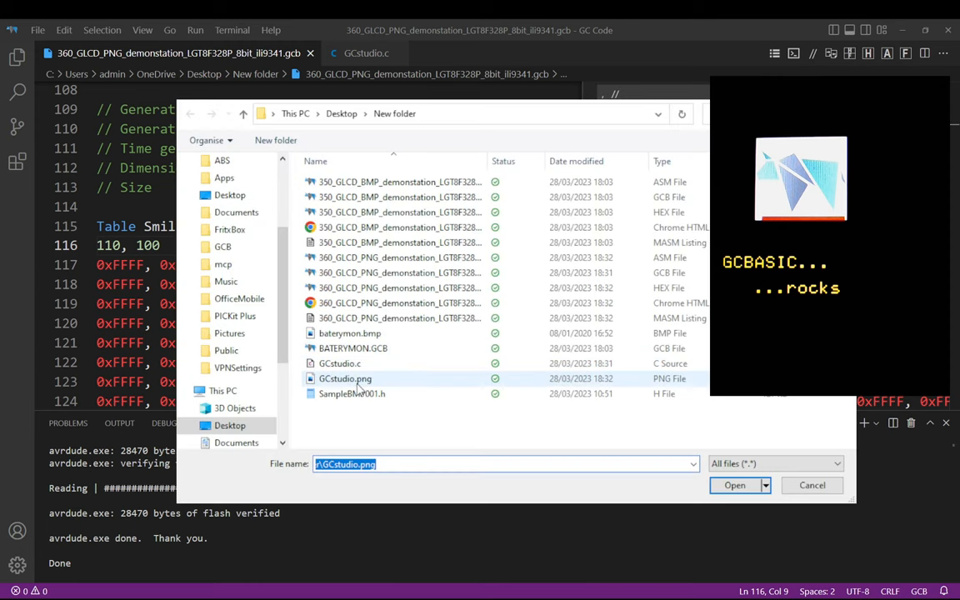
Browse the Open Image dialog to C:\GCstudio\GreatCowBasic\converters.
{"action": "left_click", "coordinate": [351, 393]}
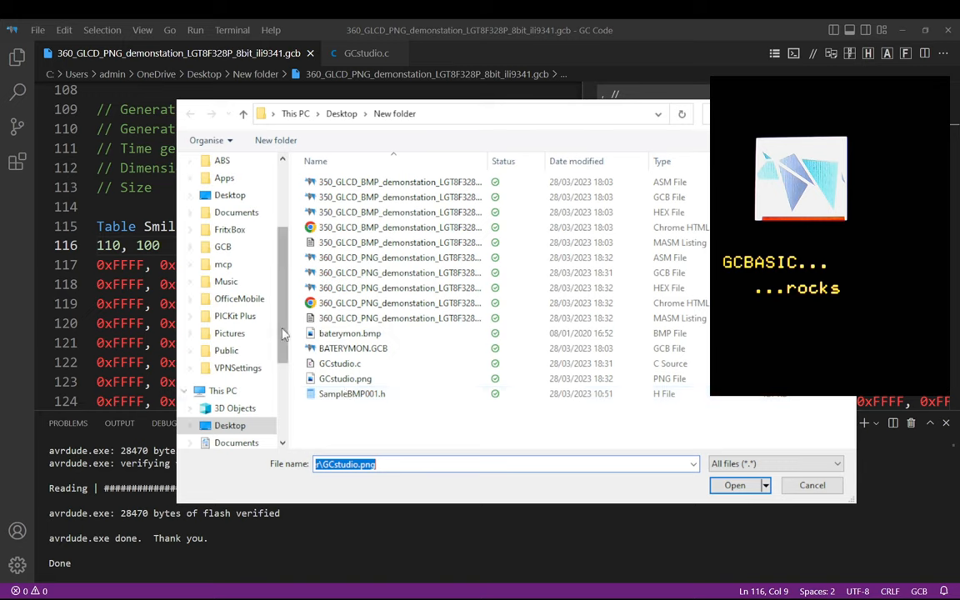
{"action": "left_click", "coordinate": [241, 373]}
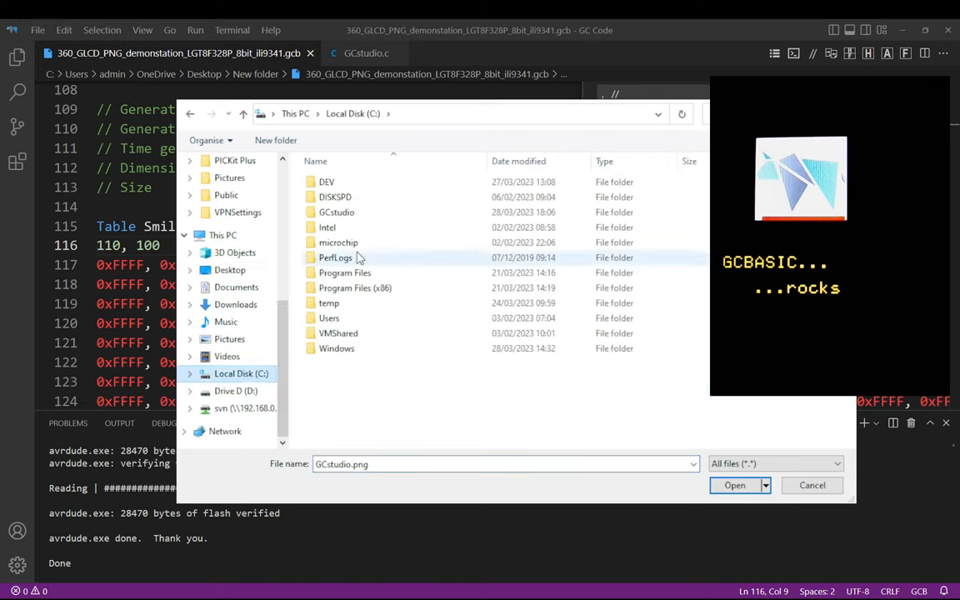
{"action": "double_click", "coordinate": [337, 212]}
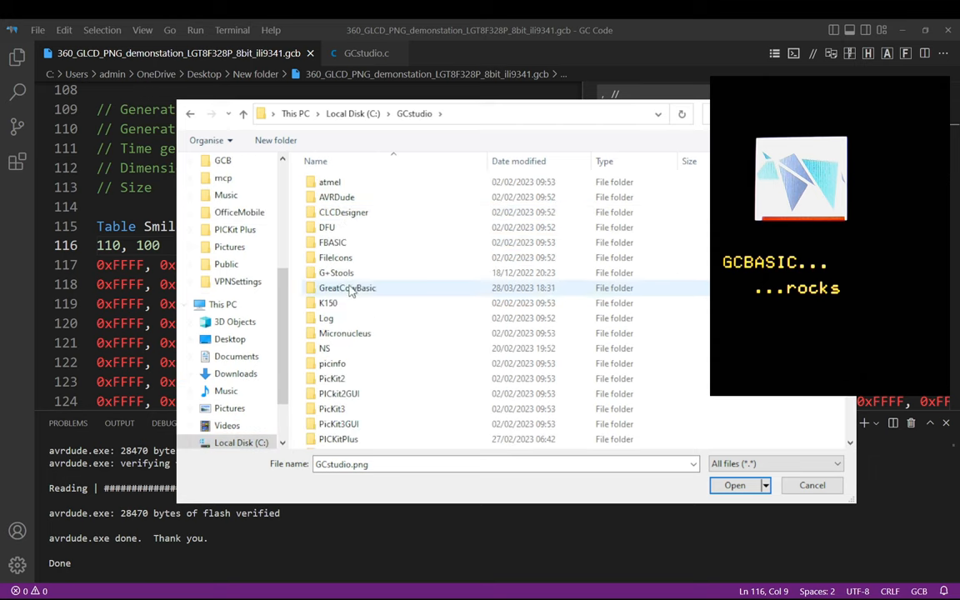
{"action": "double_click", "coordinate": [347, 287]}
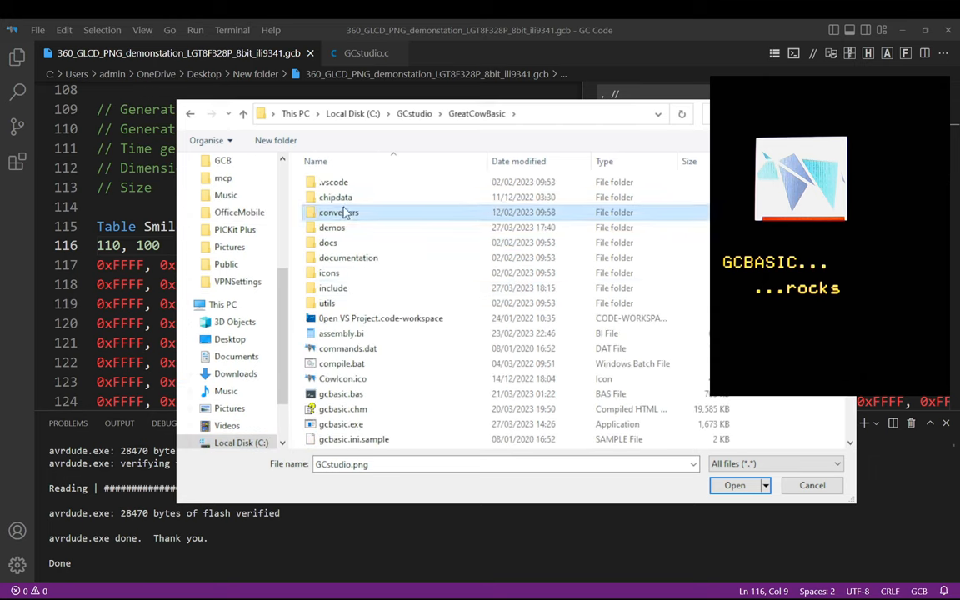
{"action": "double_click", "coordinate": [338, 212]}
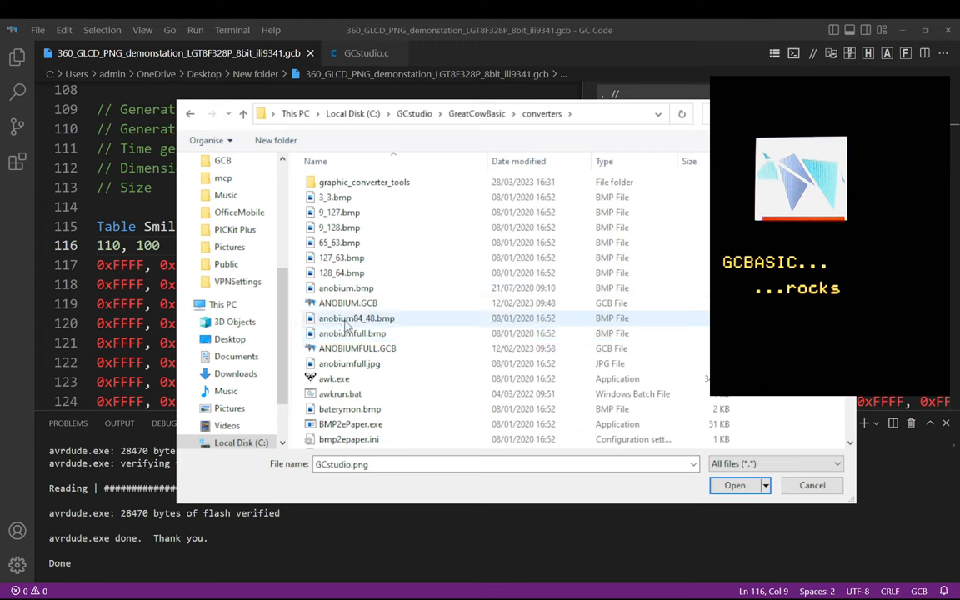
Select and load anobium.bmp, bringing up the anobium.c save dialog.
{"action": "scroll", "scroll_direction": "down", "scroll_amount": 3}
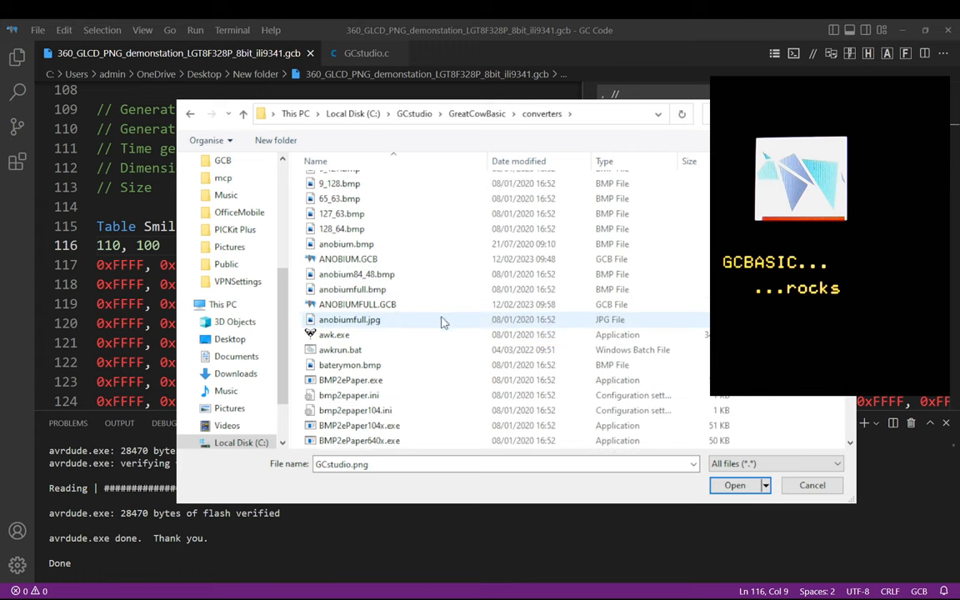
{"action": "left_click", "coordinate": [347, 259]}
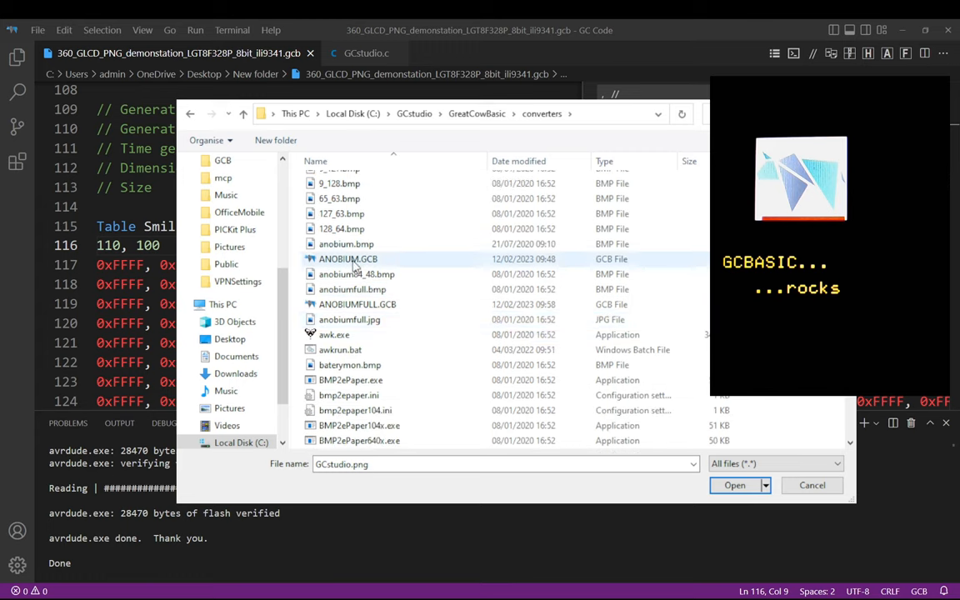
{"action": "left_click", "coordinate": [346, 287]}
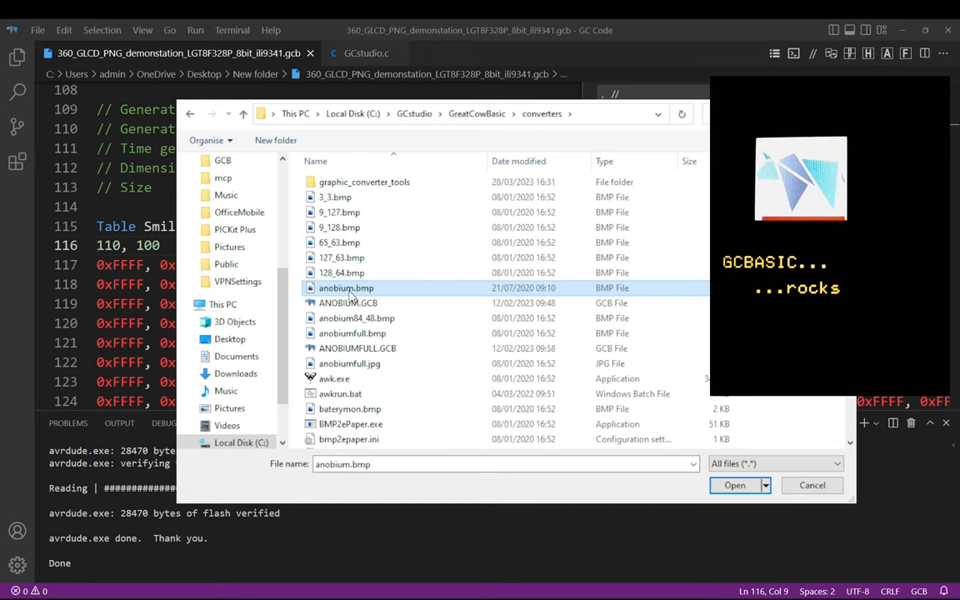
{"action": "left_click", "coordinate": [734, 485]}
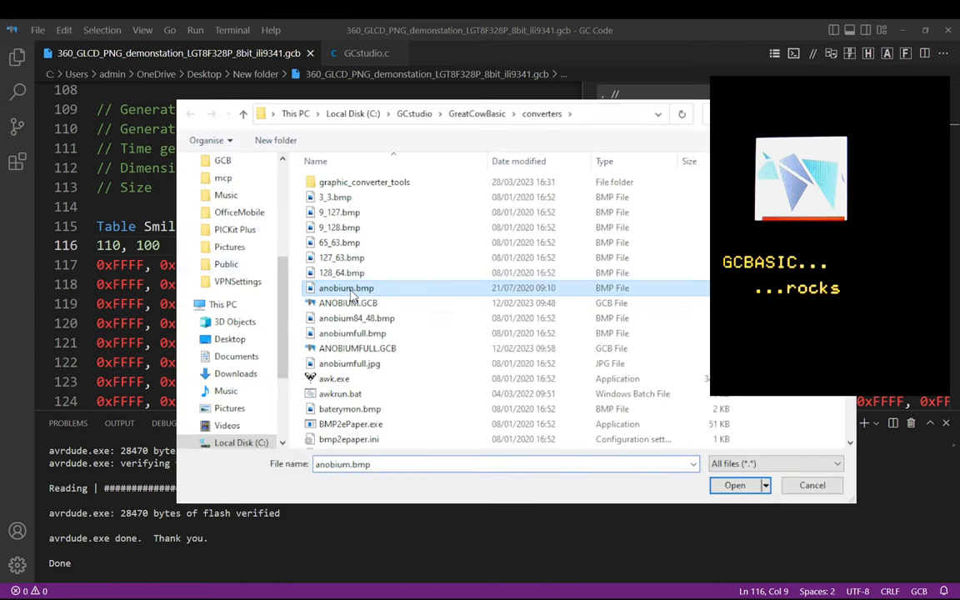
{"action": "left_click", "coordinate": [734, 485]}
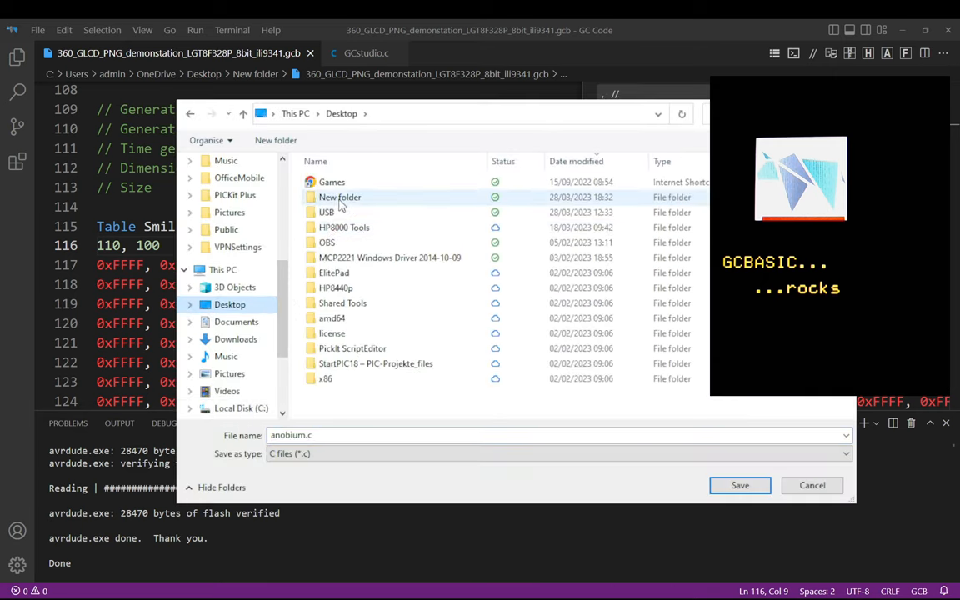
Save the anobium conversion as GCstudio.c inside the Desktop's New folder.
{"action": "double_click", "coordinate": [340, 197]}
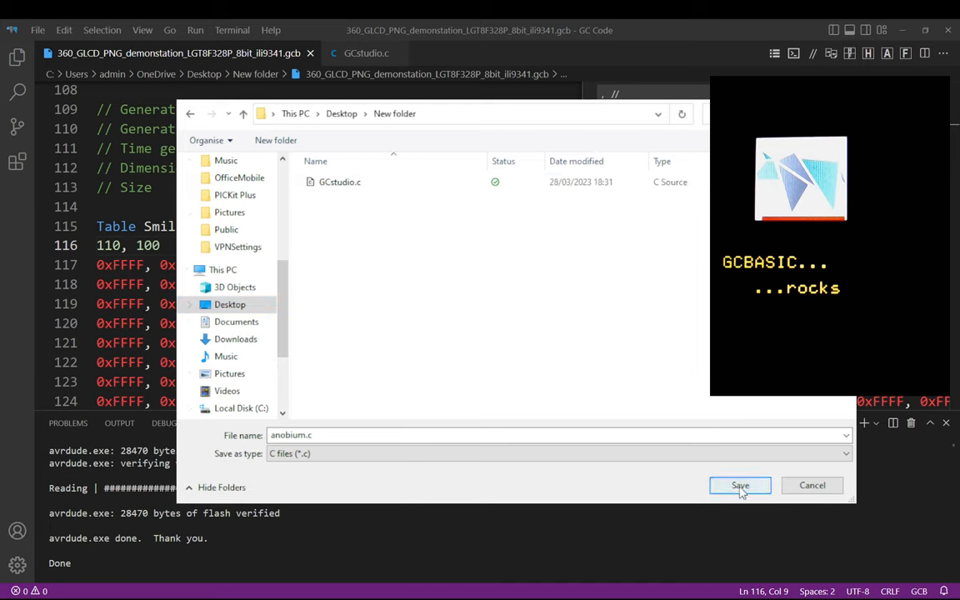
{"action": "left_click", "coordinate": [339, 182]}
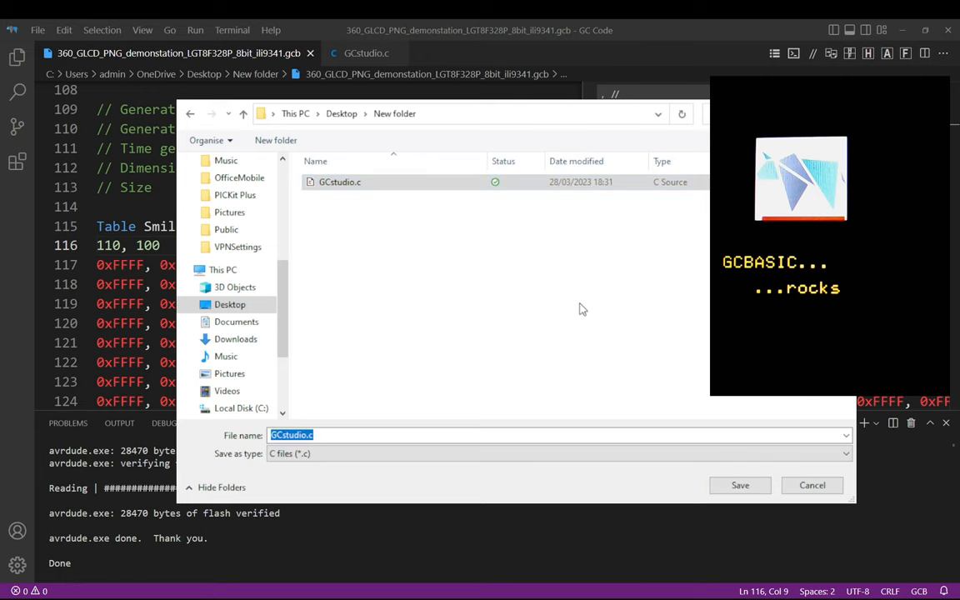
{"action": "left_click", "coordinate": [739, 485]}
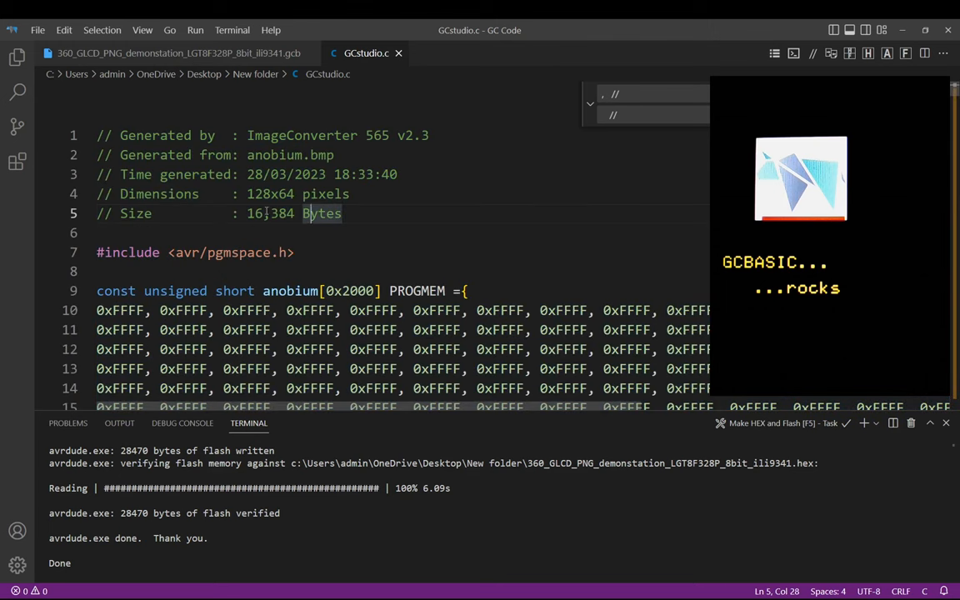
Replace the include and array declaration with 'table smile as word' plus dimensions 128, 64.
{"action": "double_click", "coordinate": [270, 193]}
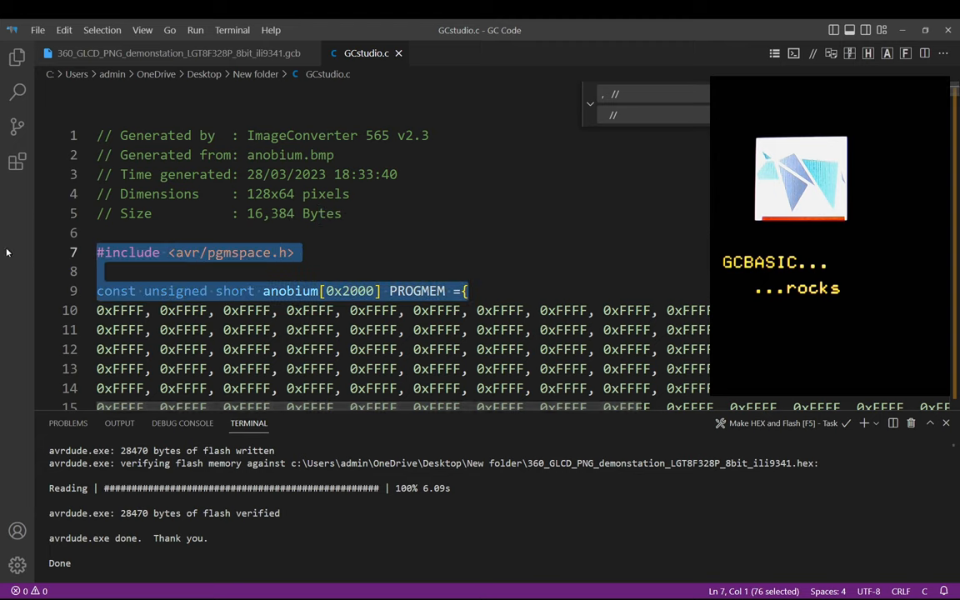
{"action": "type", "text": "table sm"}
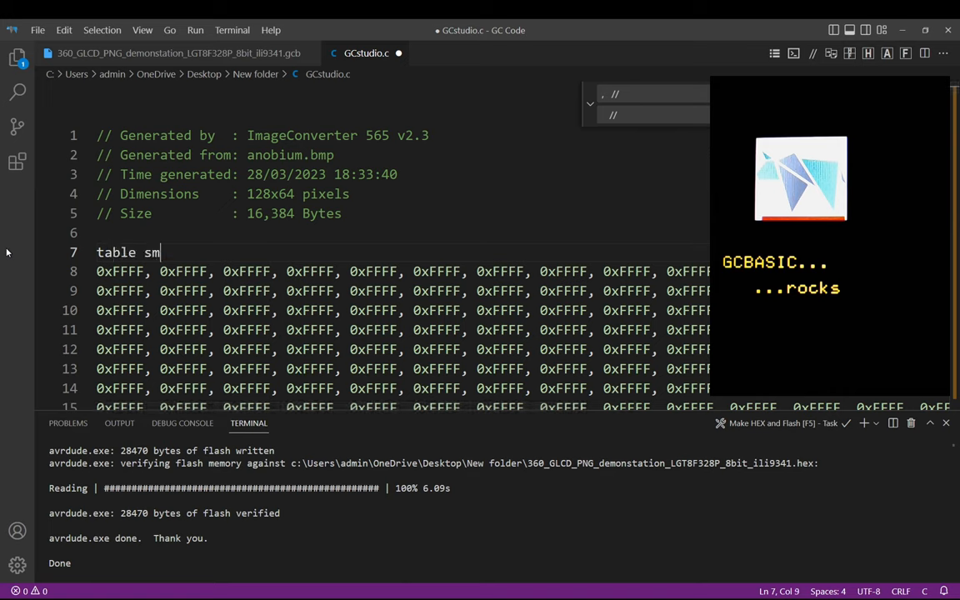
{"action": "type", "text": "ile as wotr"}
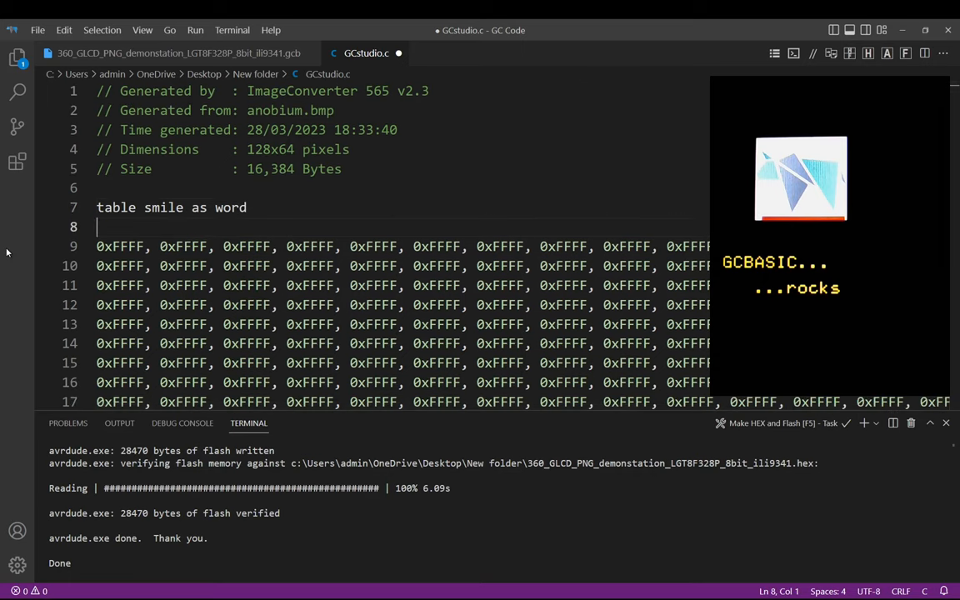
{"action": "type", "text": "128,"}
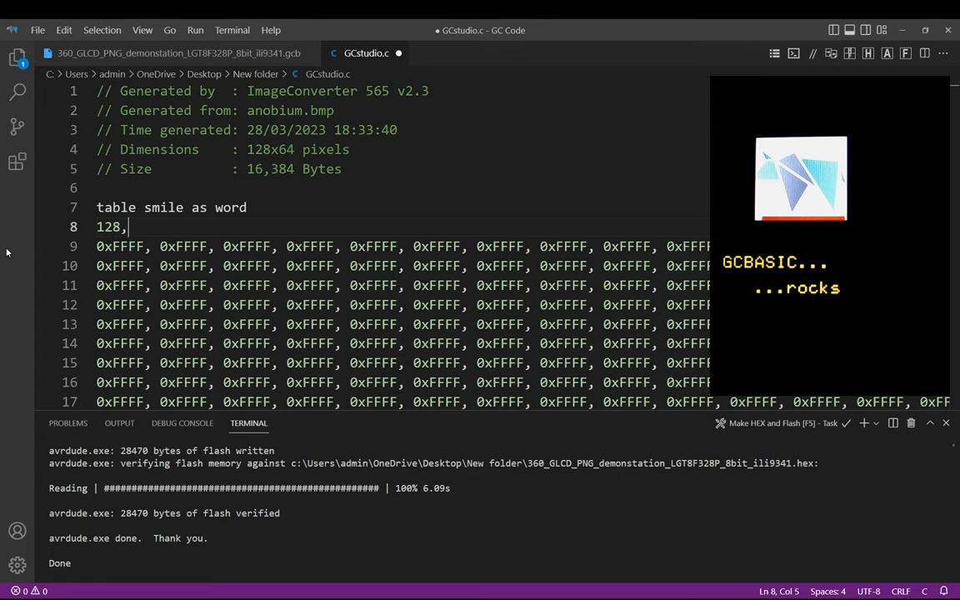
{"action": "type", "text": "64"}
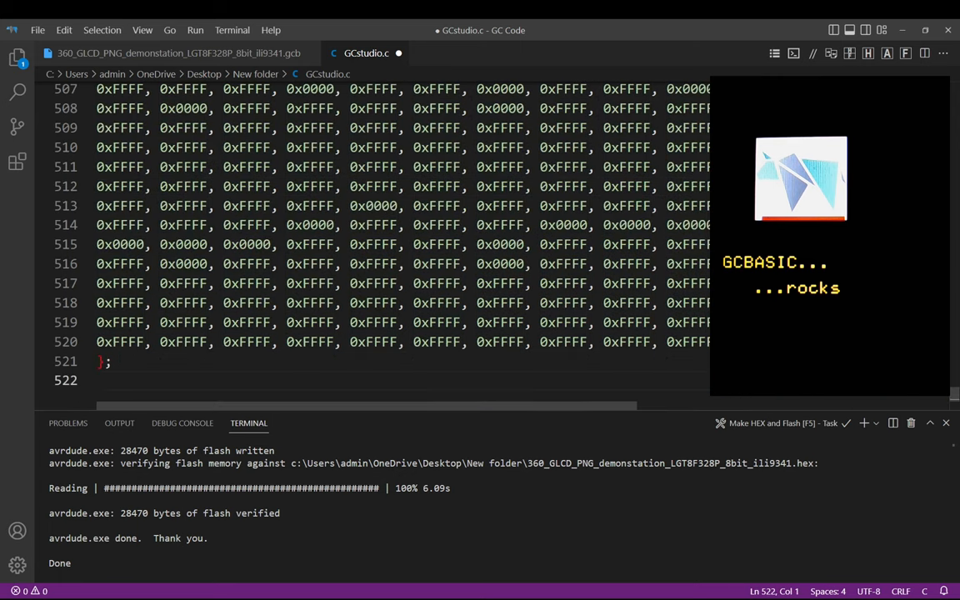
{"action": "type", "text": "Ens"}
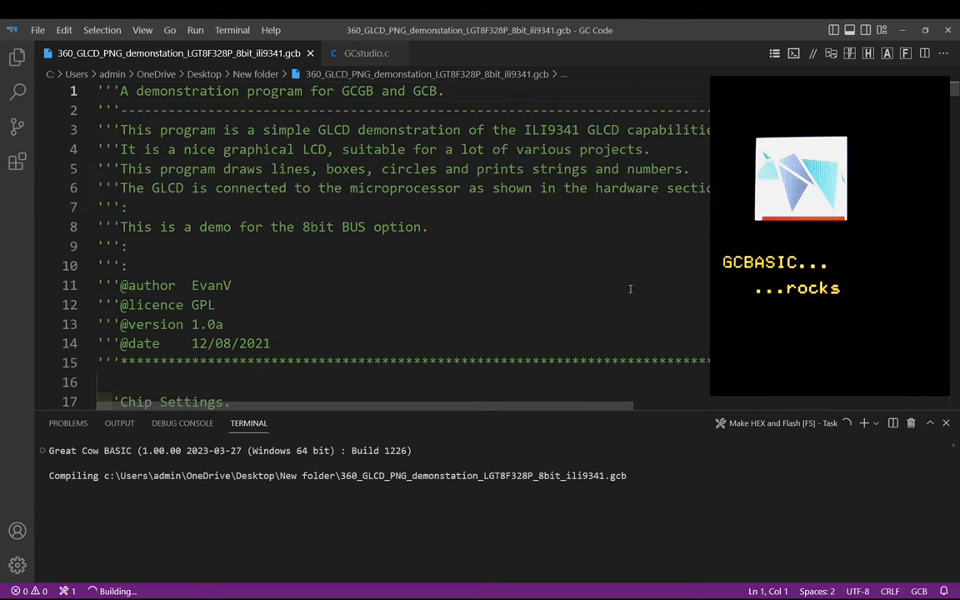
Scroll down to the closing brace at the end of GCstudio.c.
{"action": "scroll", "scroll_direction": "down", "scroll_amount": 3}
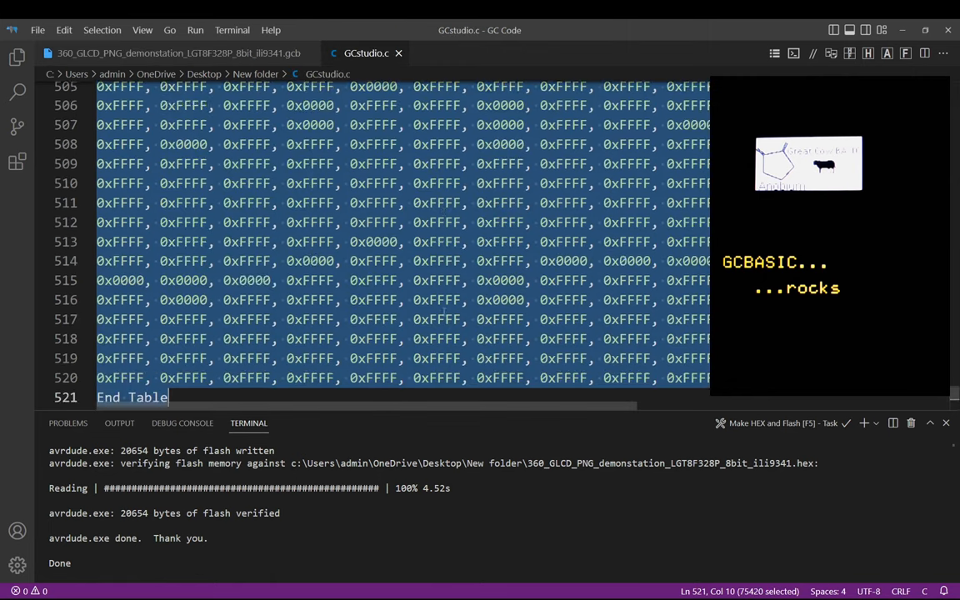
Highlight every 0xFFFF value and scroll through the GCstudio.c image data.
{"action": "scroll", "scroll_direction": "up", "scroll_amount": 3}
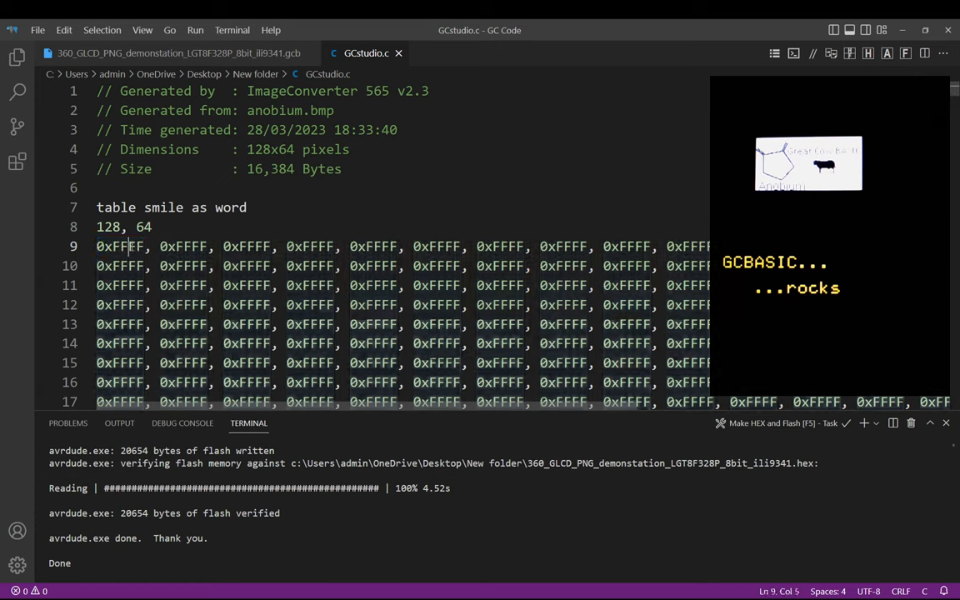
{"action": "double_click", "coordinate": [119, 246]}
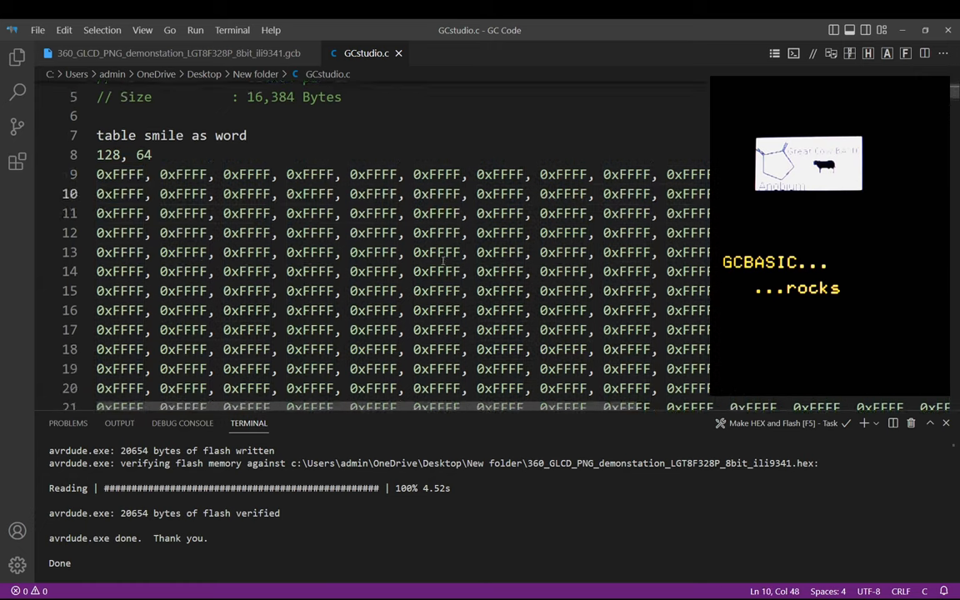
{"action": "scroll", "scroll_direction": "down", "scroll_amount": 3}
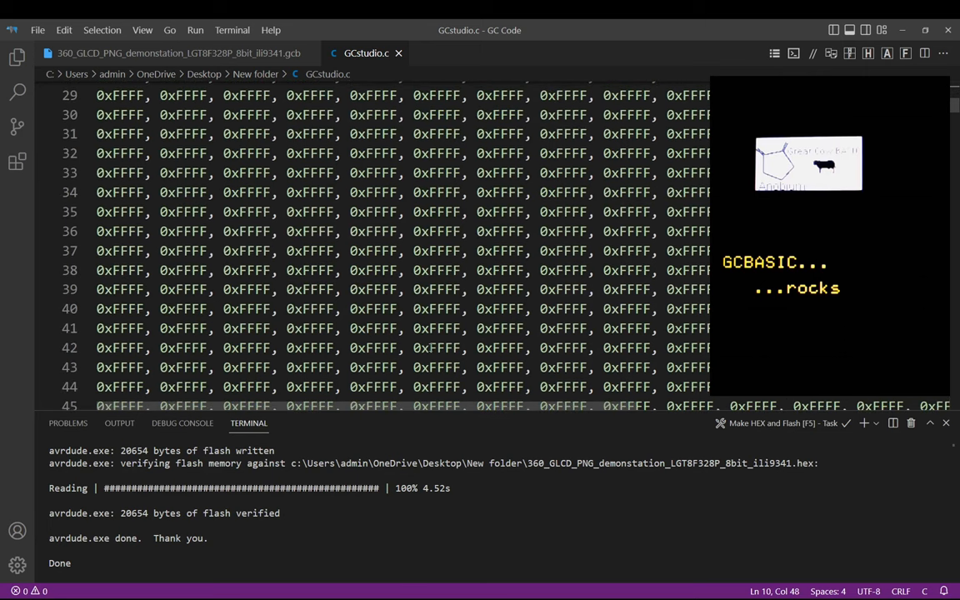
{"action": "scroll", "scroll_direction": "down", "scroll_amount": 3}
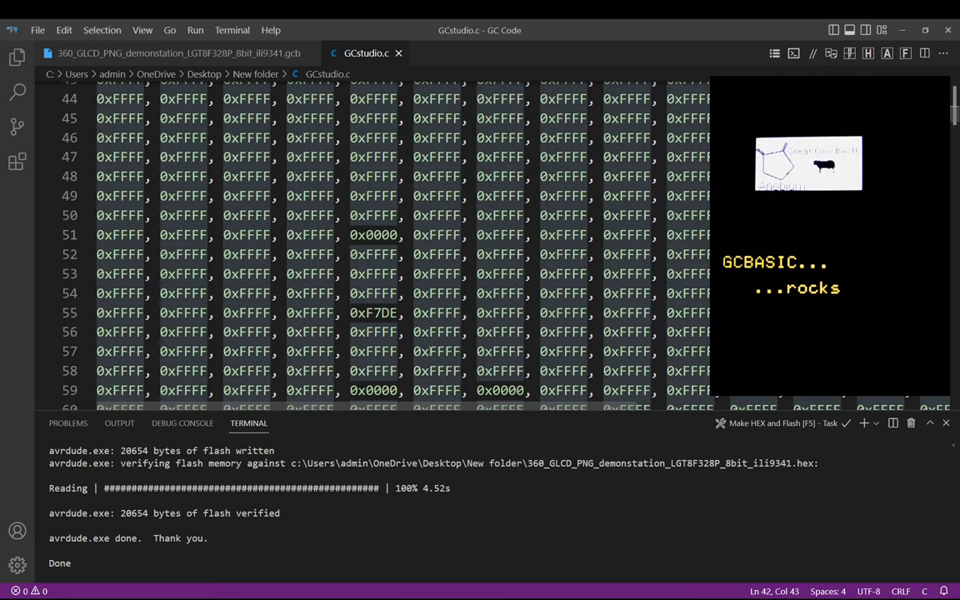
{"action": "scroll", "scroll_direction": "down", "scroll_amount": 3}
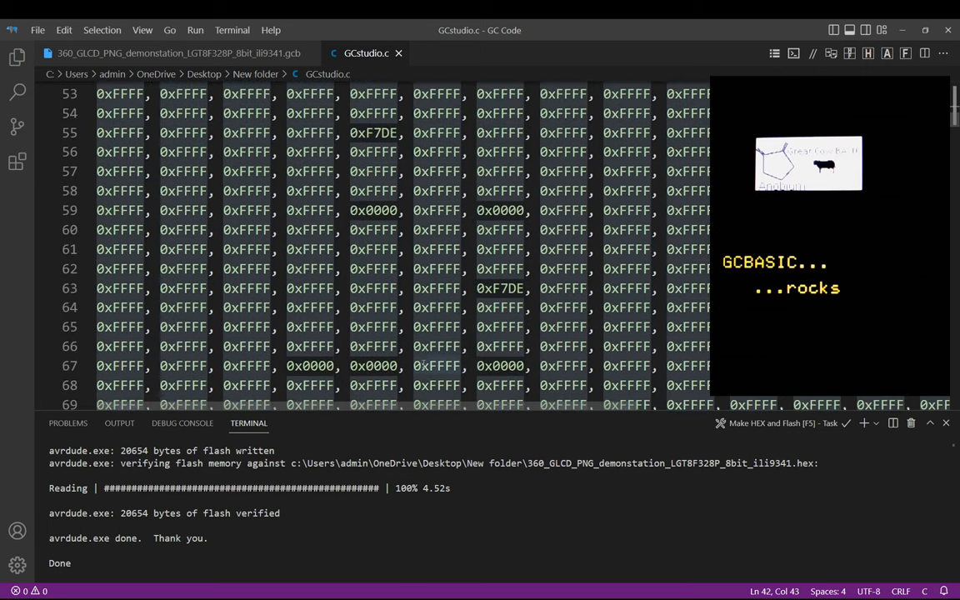
{"action": "scroll", "scroll_direction": "down", "scroll_amount": 3}
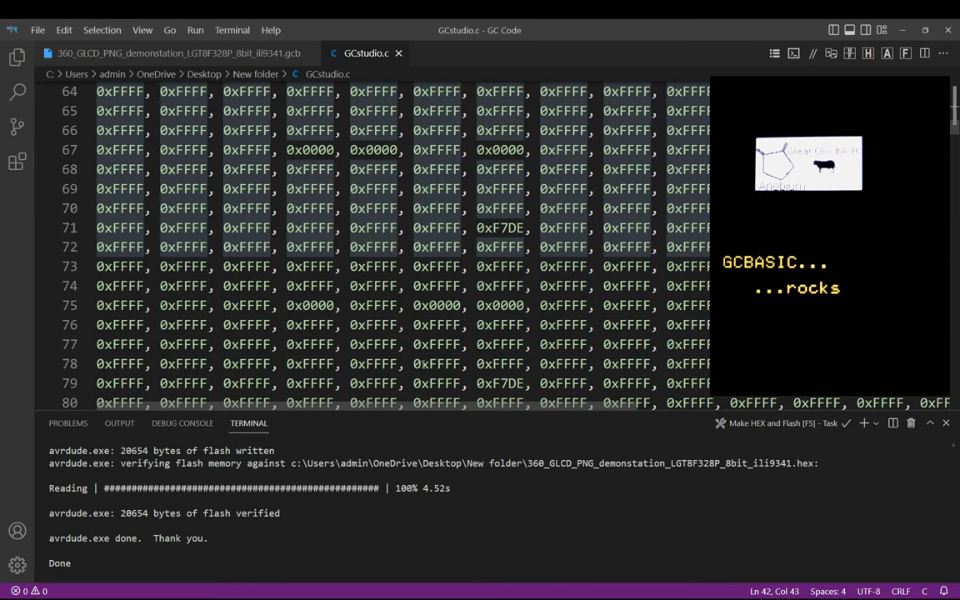
{"action": "scroll", "scroll_direction": "up", "scroll_amount": 3}
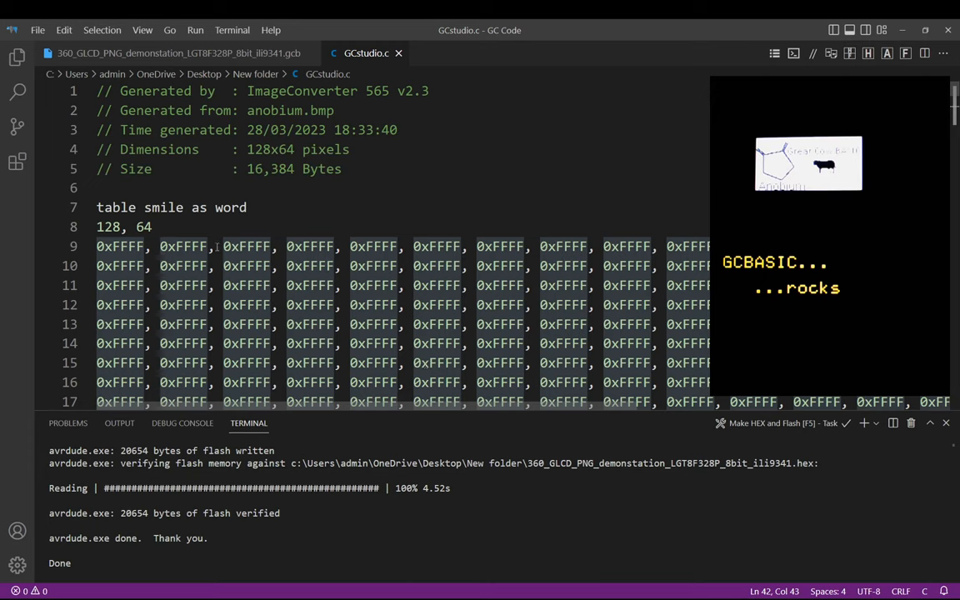
Re-highlight 0xFFFF, then highlight PixelRGB in the demo's DrawPNG loop.
{"action": "double_click", "coordinate": [120, 246]}
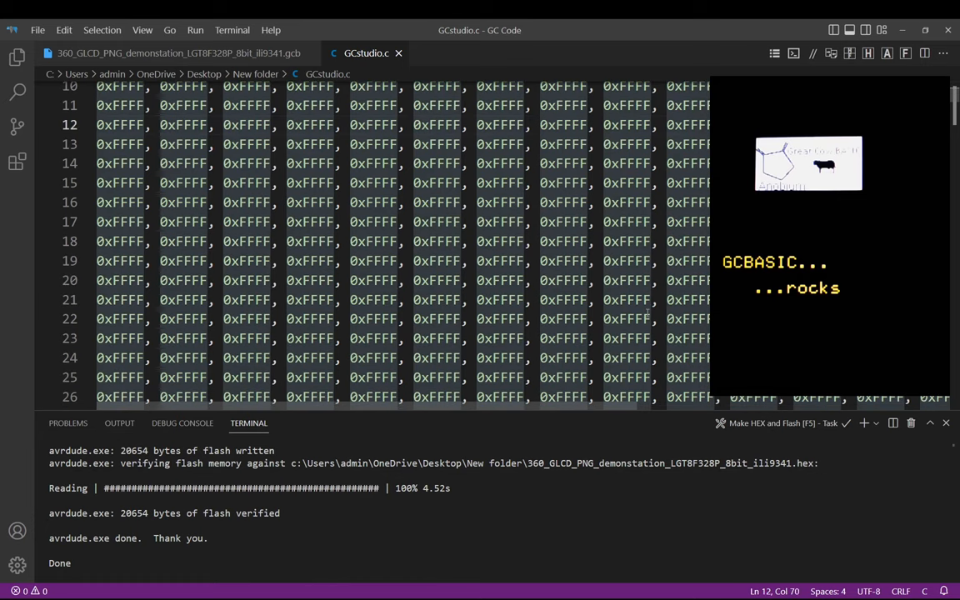
{"action": "scroll", "scroll_direction": "down", "scroll_amount": 3}
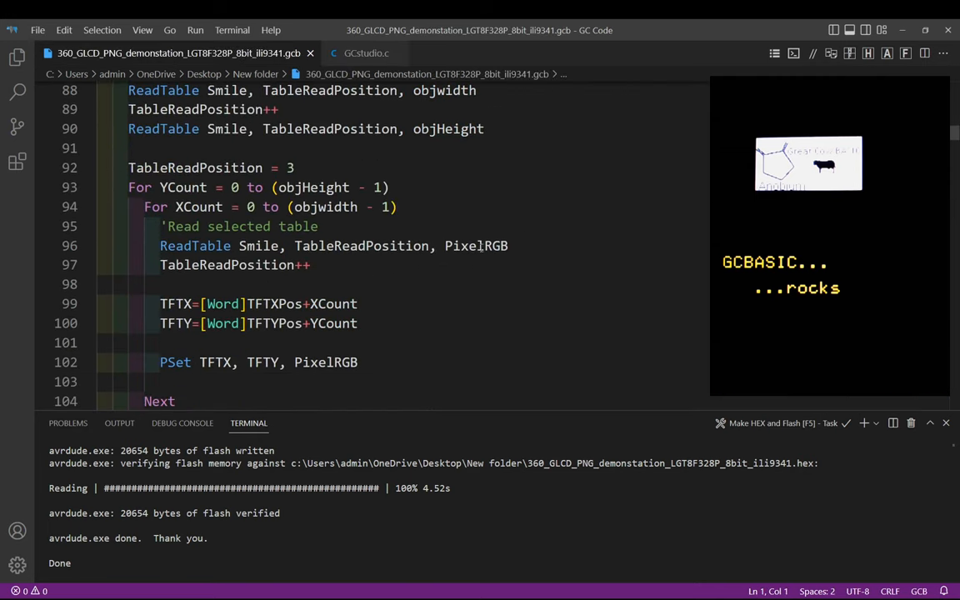
{"action": "double_click", "coordinate": [476, 245]}
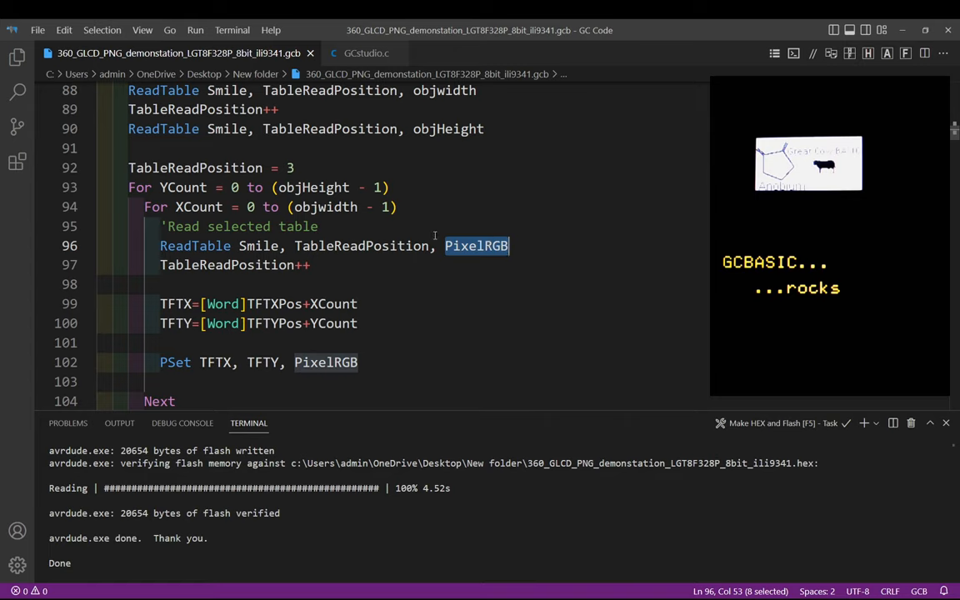